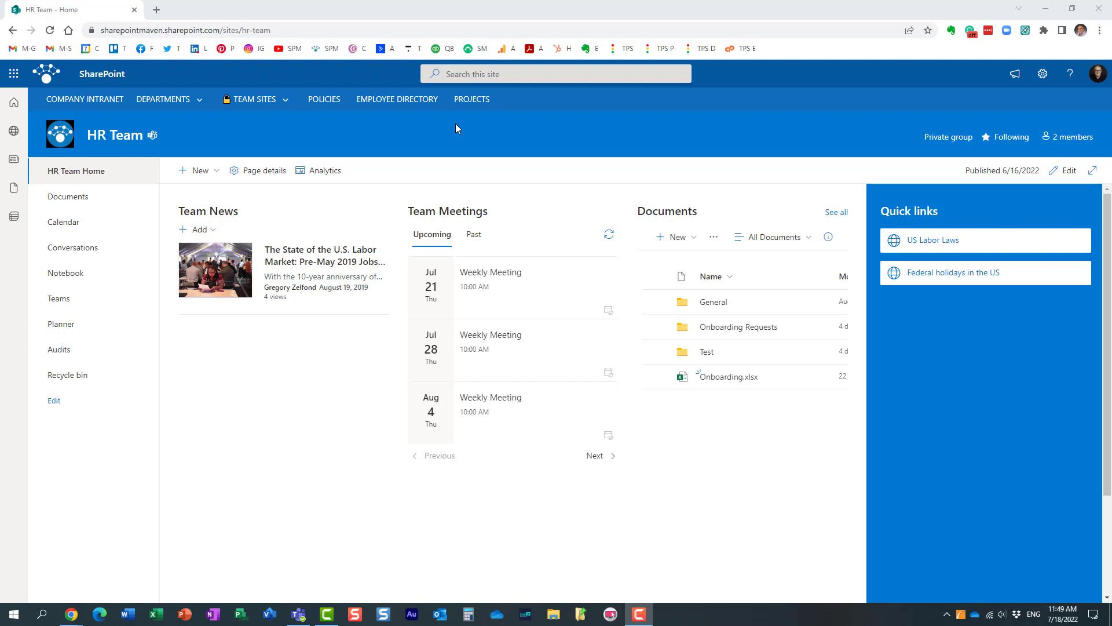
pyautogui.moveTo(64, 80)
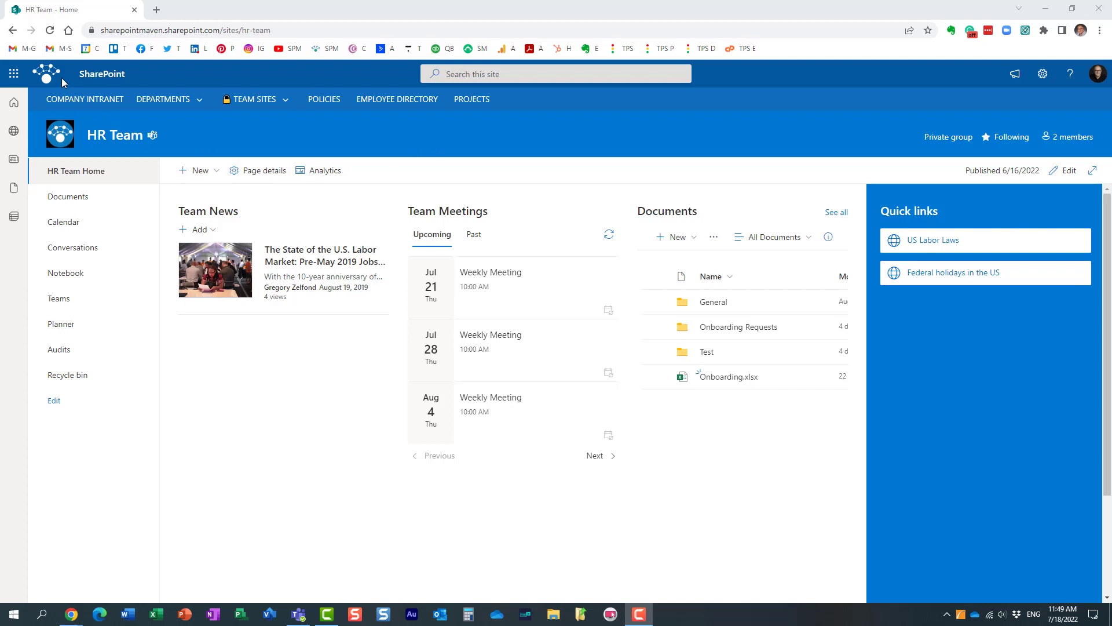
# Open the Microsoft 365 app launcher from the HR Team site
pyautogui.click(13, 73)
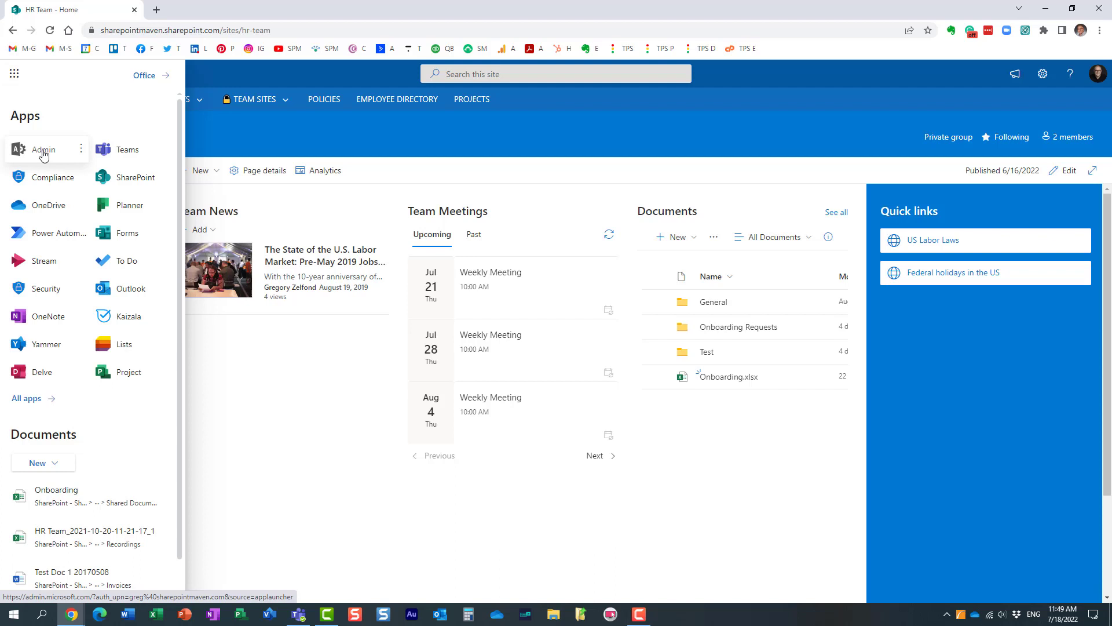
# Reach the SharePoint admin center by way of the Microsoft 365 admin center's Show all list
pyautogui.click(42, 149)
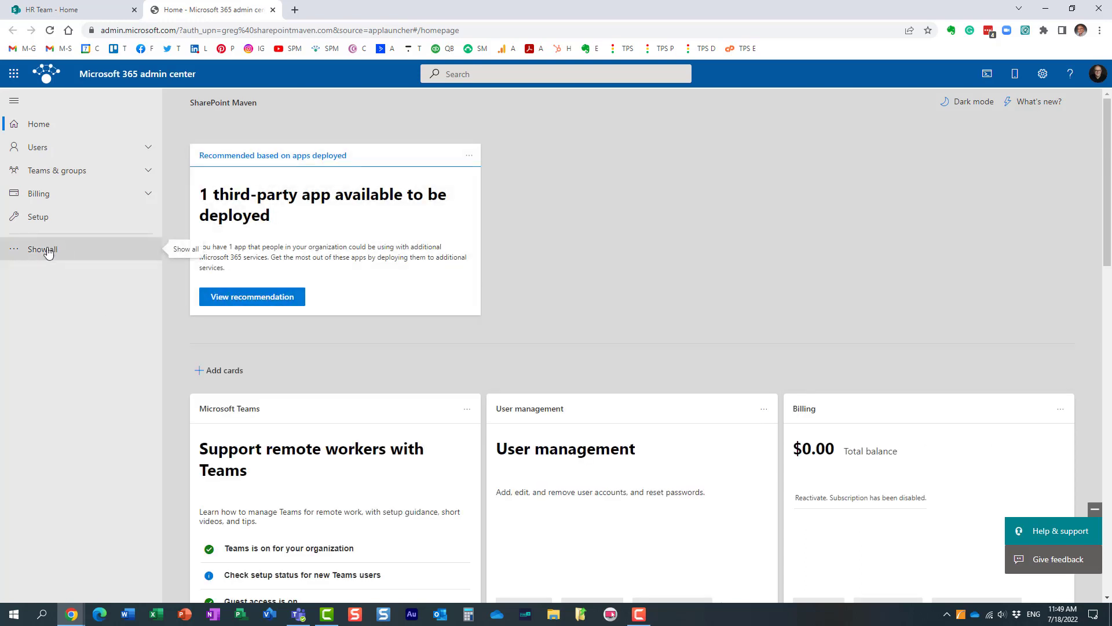
pyautogui.click(42, 249)
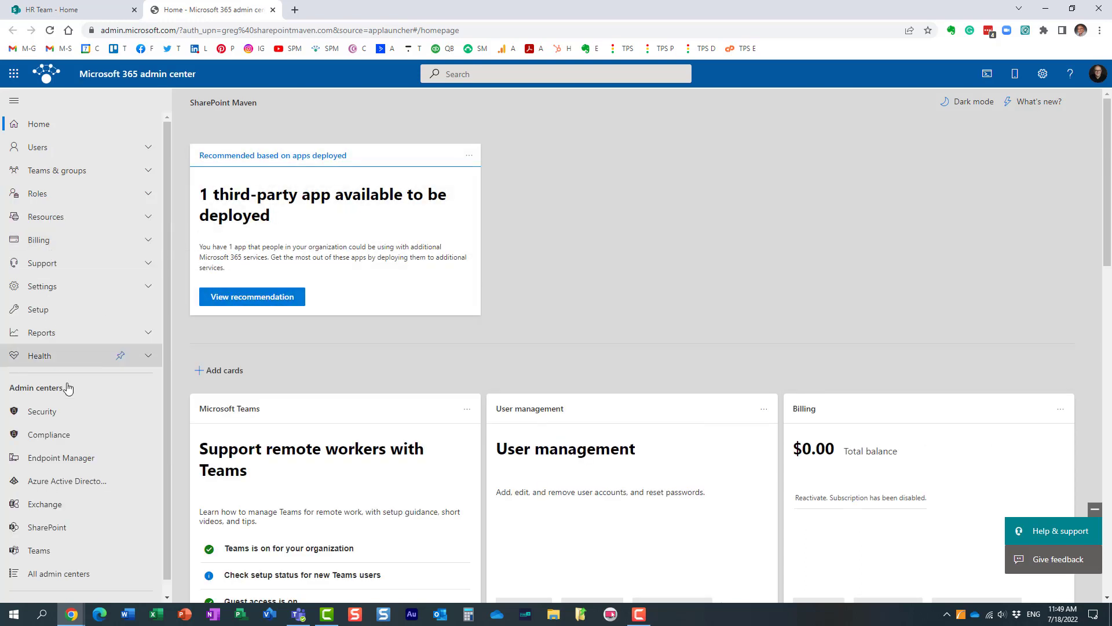
pyautogui.click(46, 528)
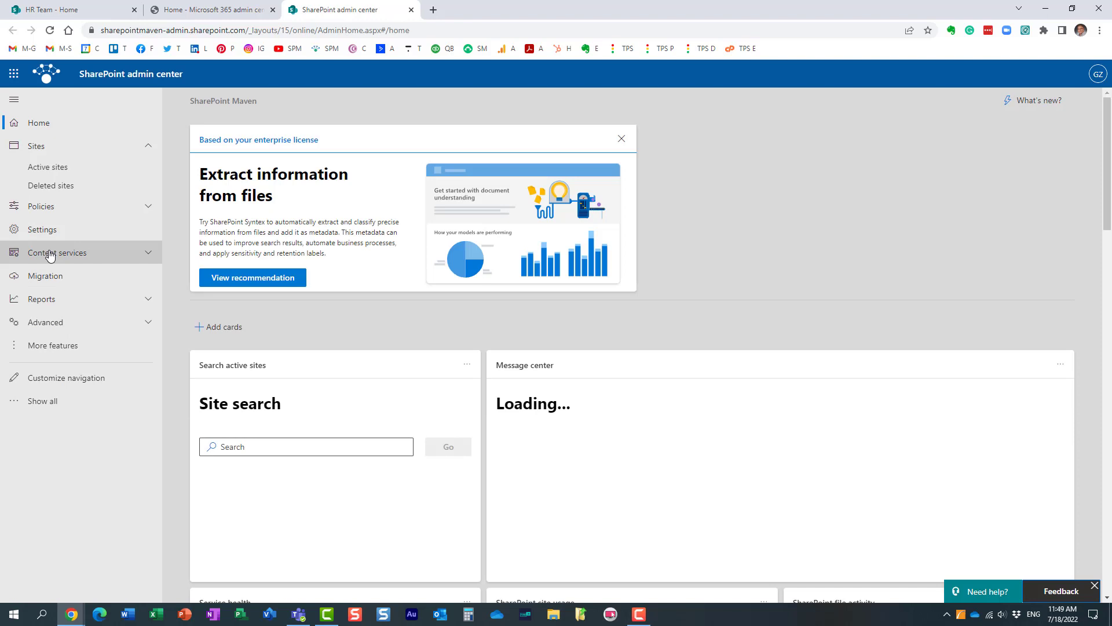
# Open the Term store under Content services and expand the Global Metadata group
pyautogui.click(57, 252)
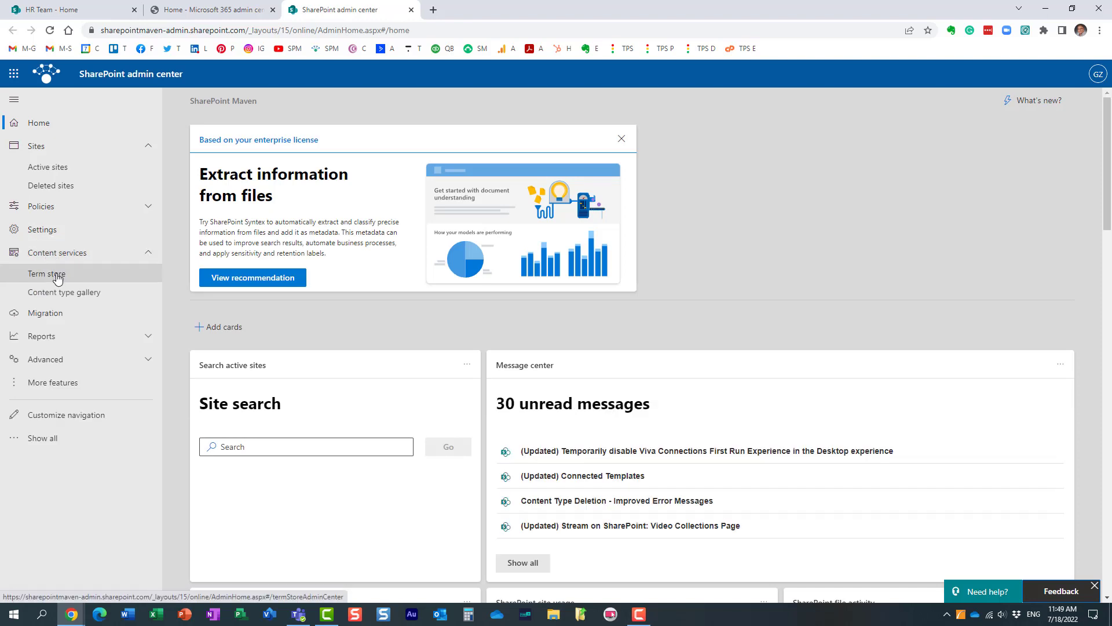
pyautogui.click(47, 274)
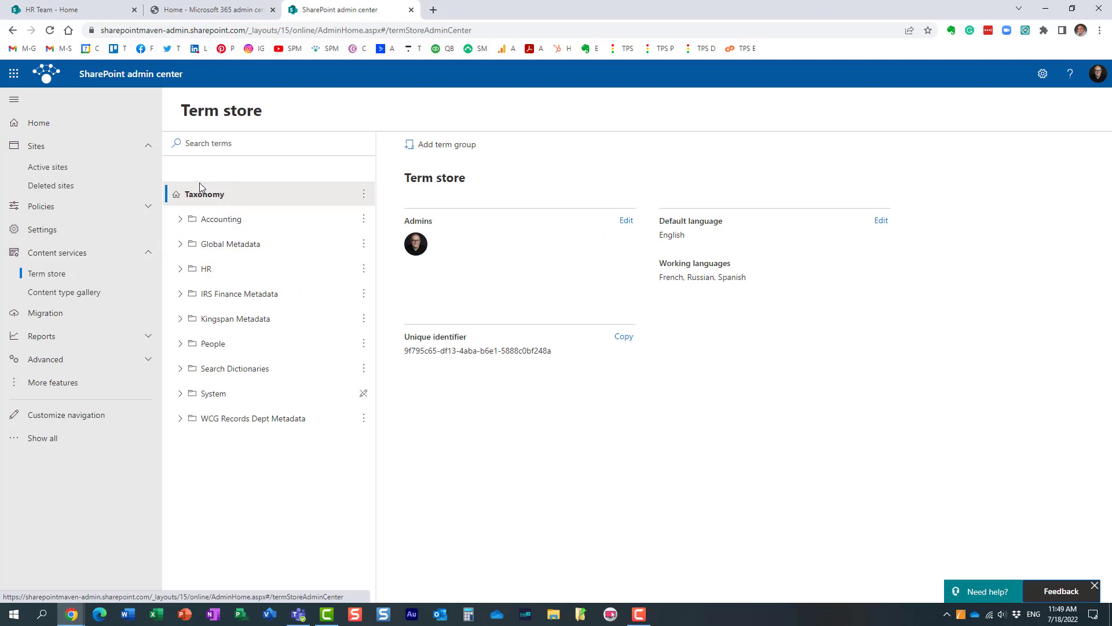
pyautogui.click(181, 244)
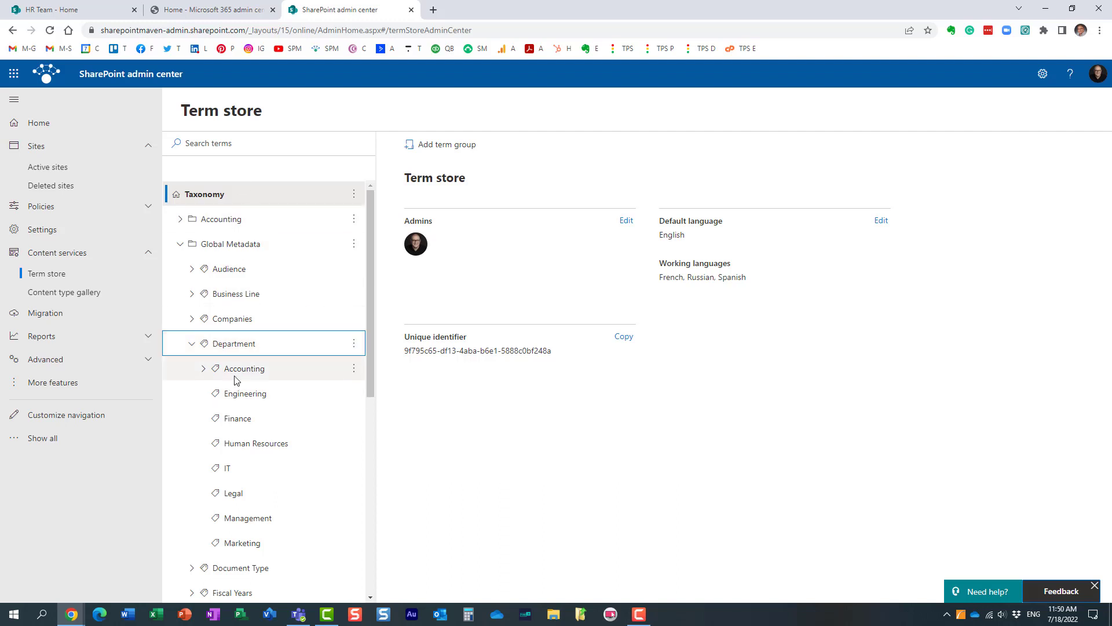
pyautogui.moveTo(236, 385)
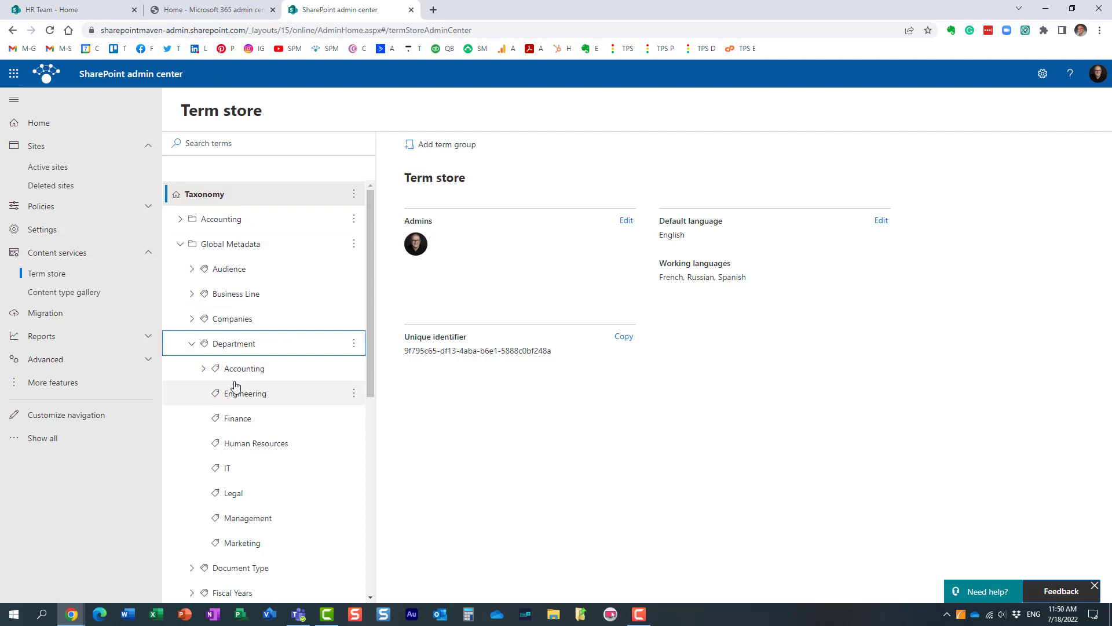
pyautogui.moveTo(258, 379)
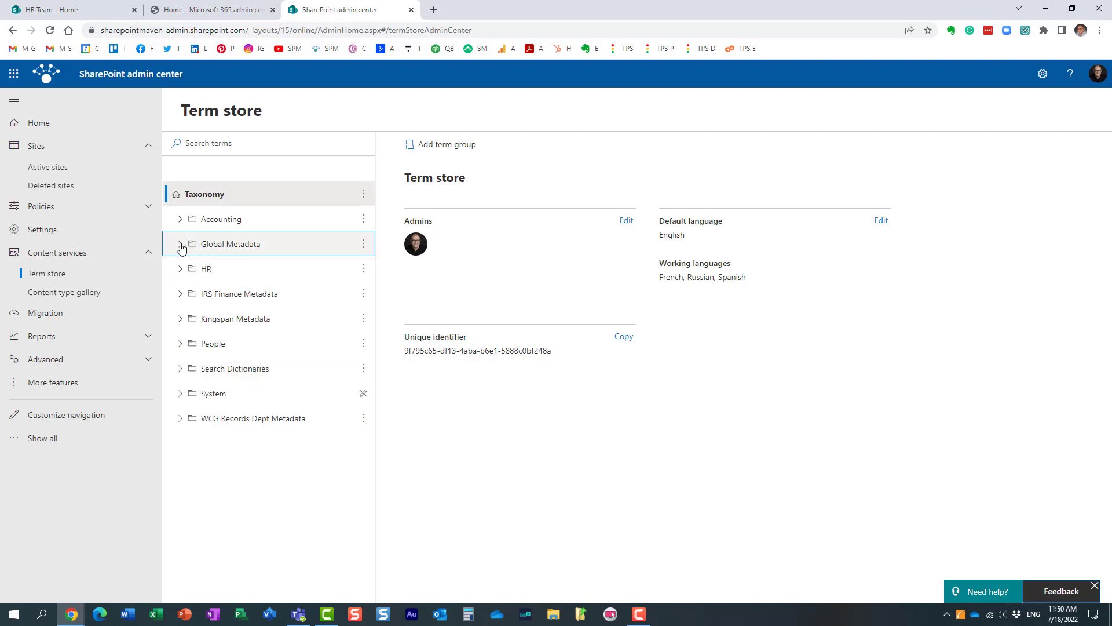
pyautogui.moveTo(190, 343)
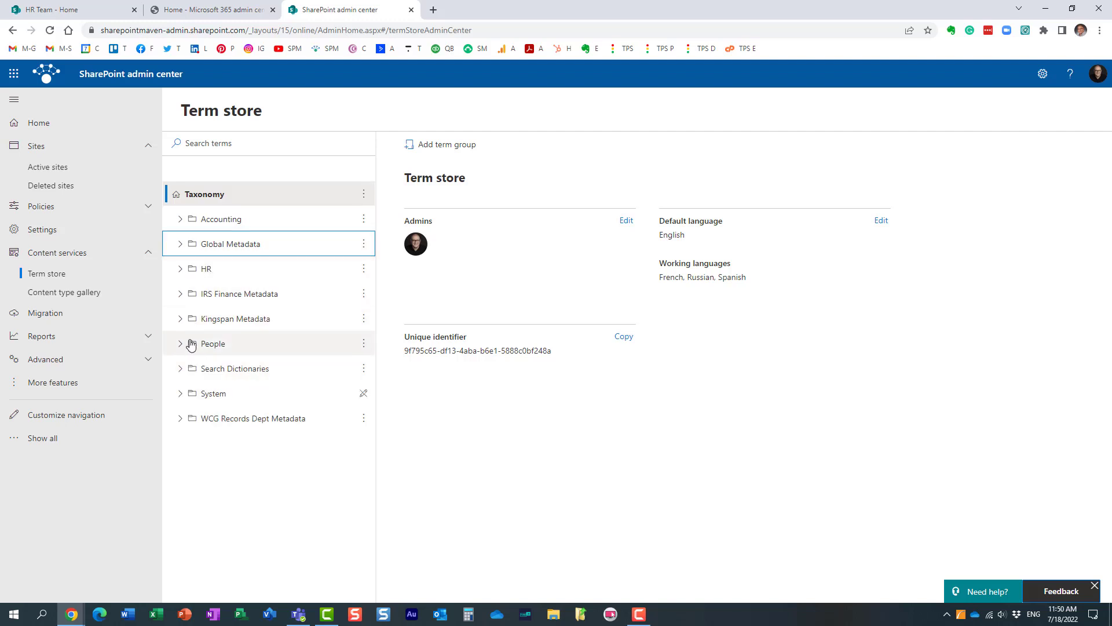
pyautogui.moveTo(198, 335)
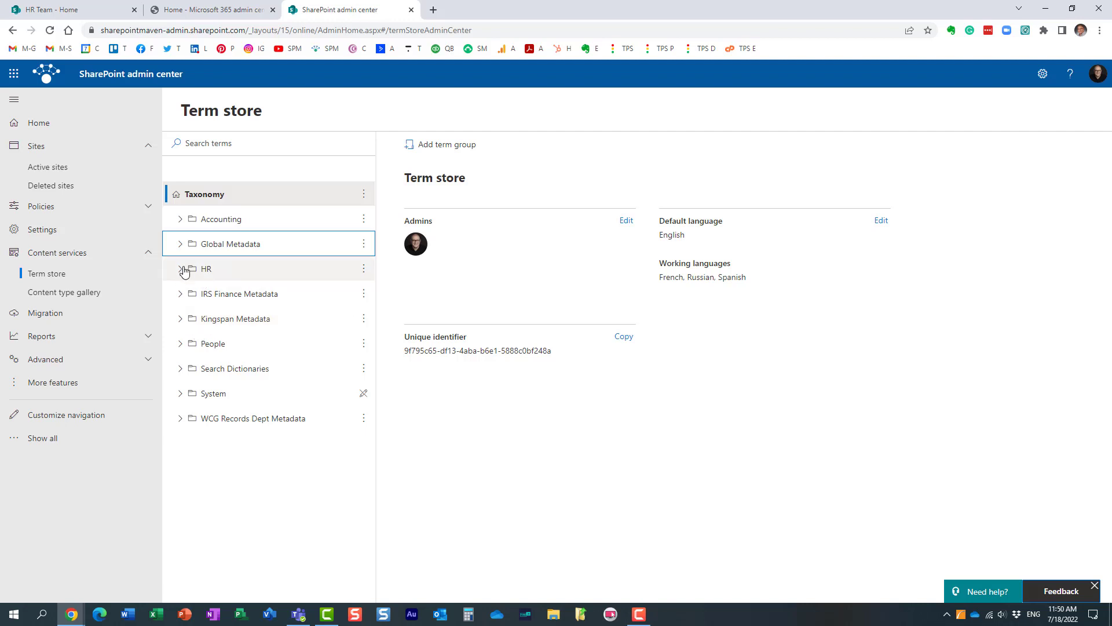
# Show HR's details and term sets, then open the Clients term set's General properties
pyautogui.click(205, 268)
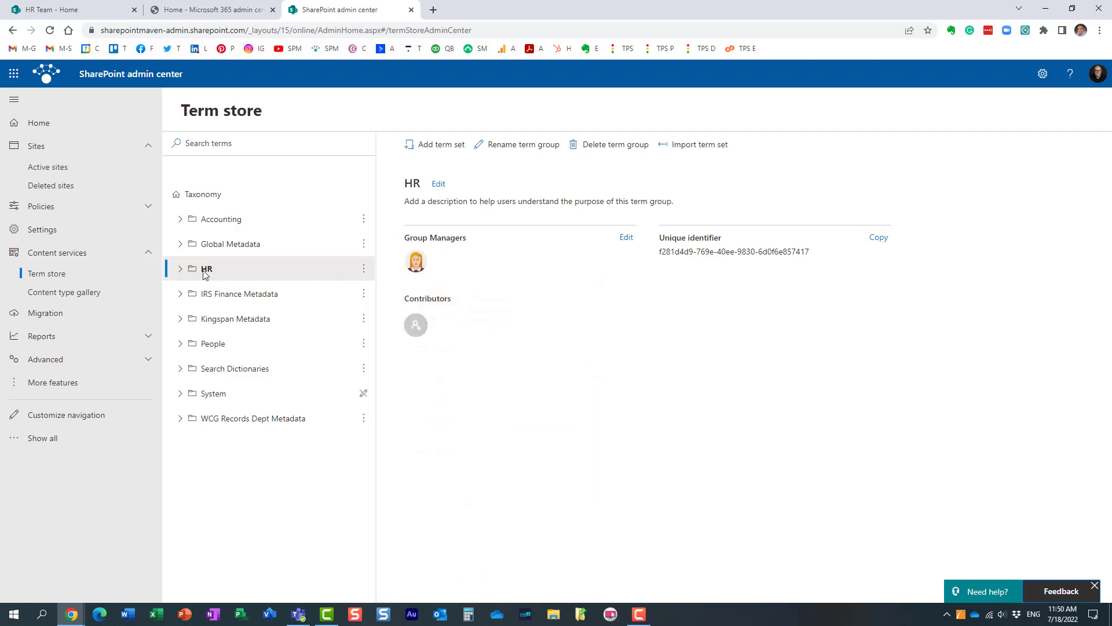
pyautogui.moveTo(182, 272)
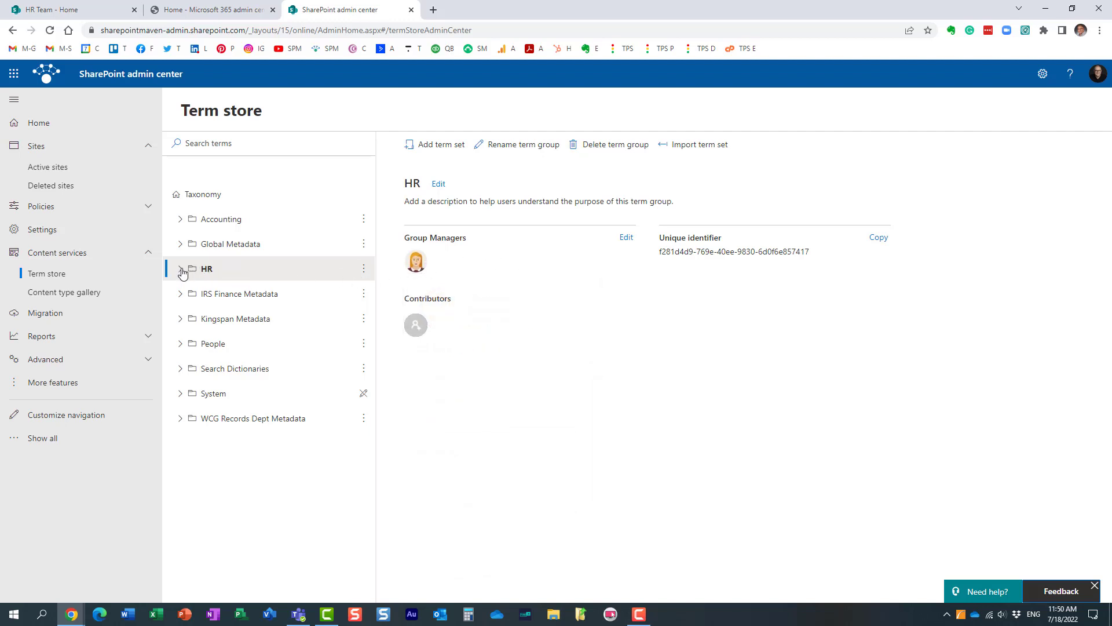
pyautogui.click(182, 269)
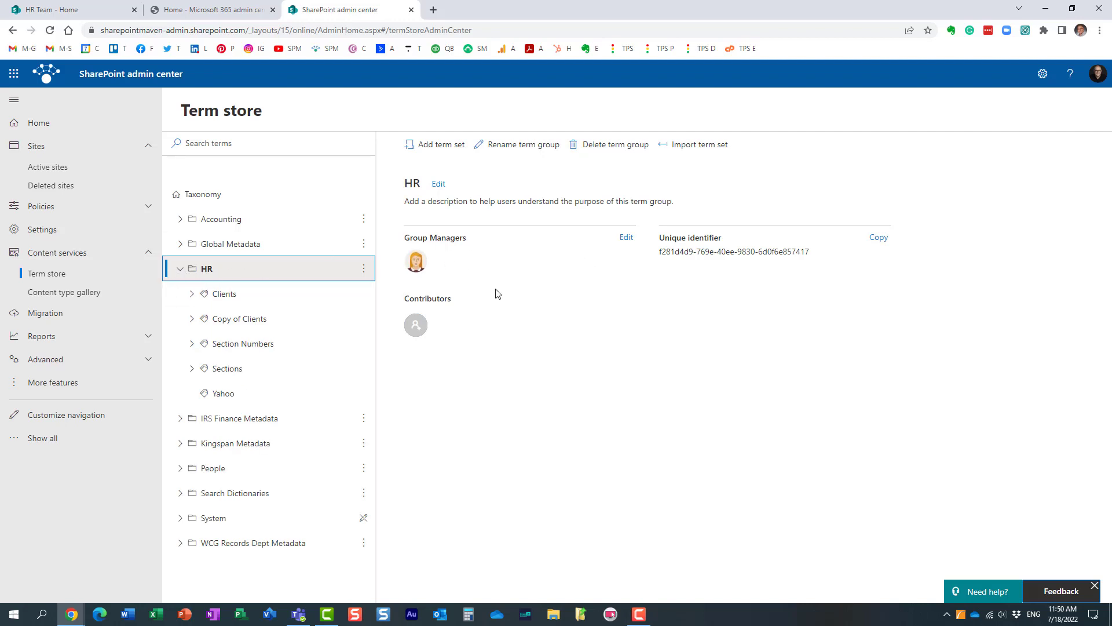
pyautogui.moveTo(313, 347)
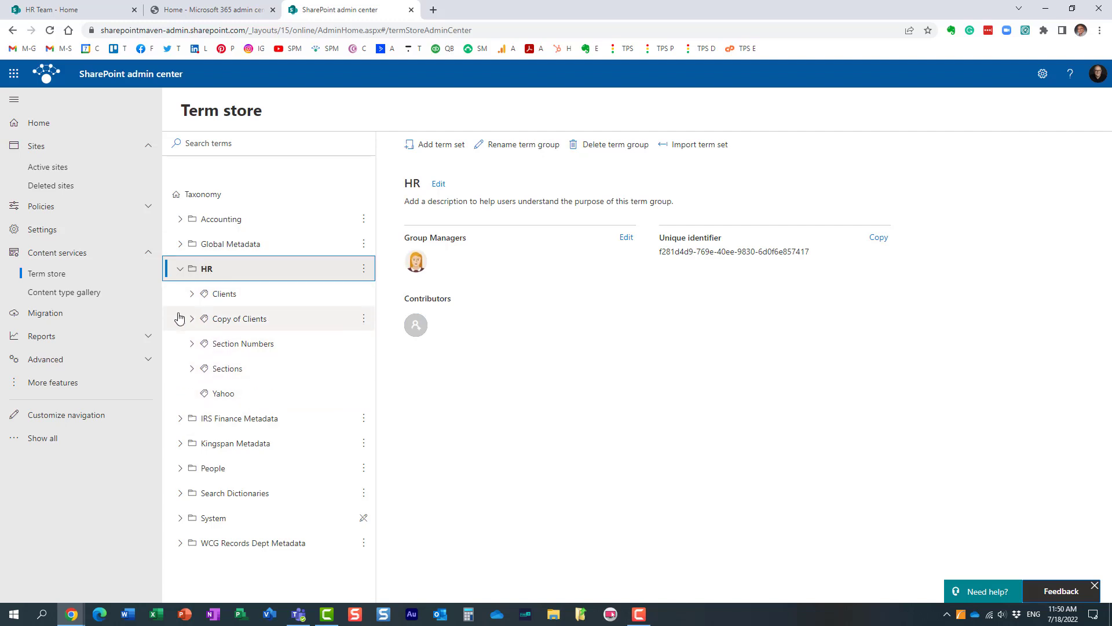
pyautogui.click(193, 294)
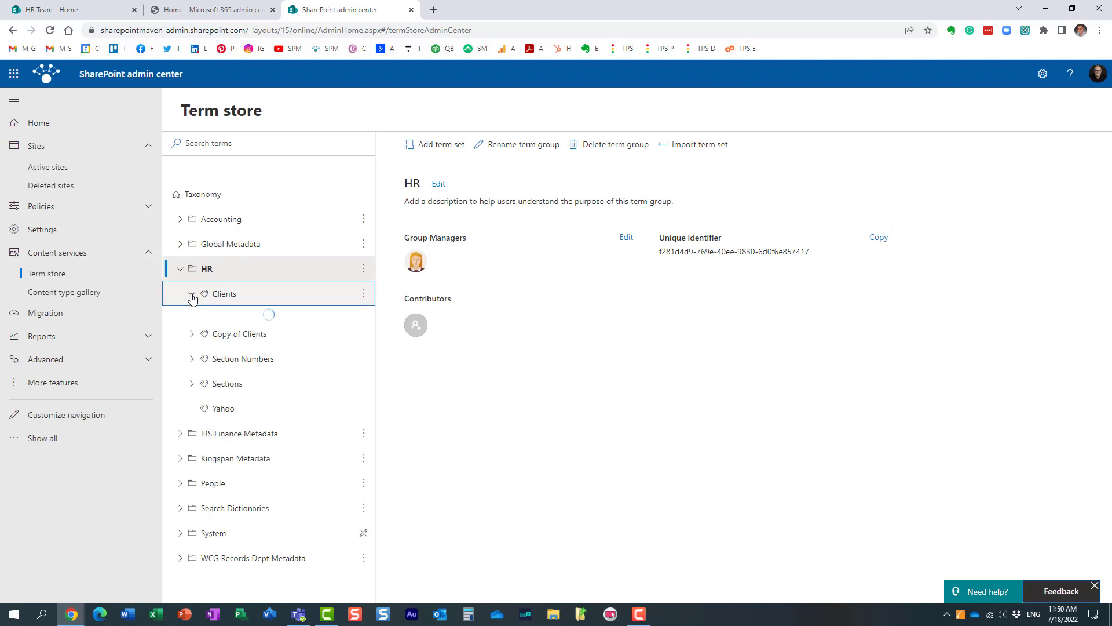
pyautogui.click(192, 294)
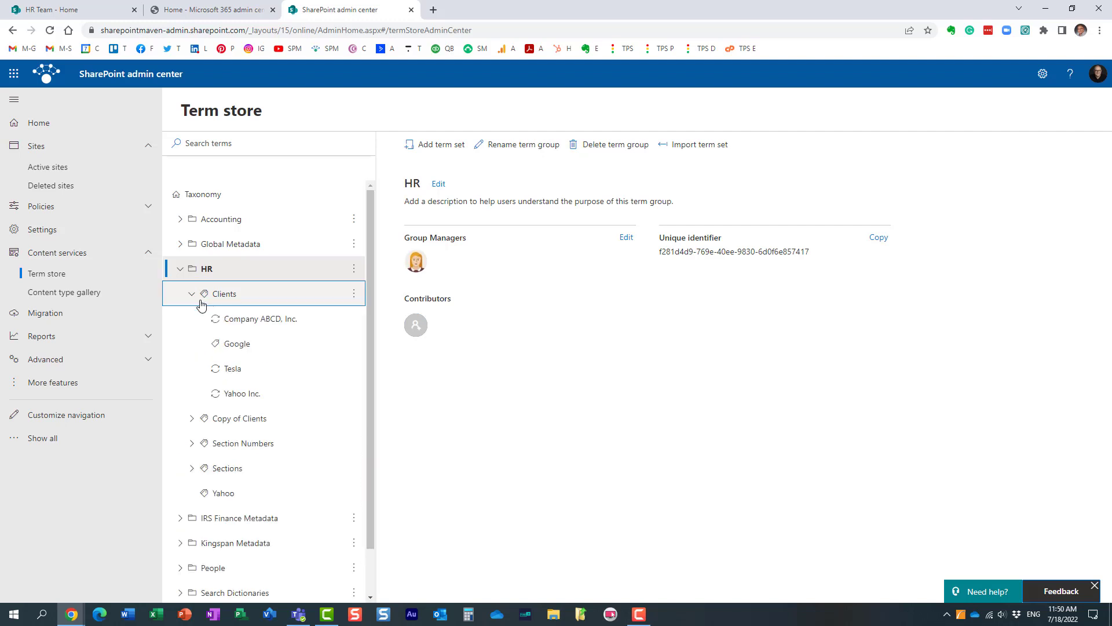
pyautogui.click(192, 294)
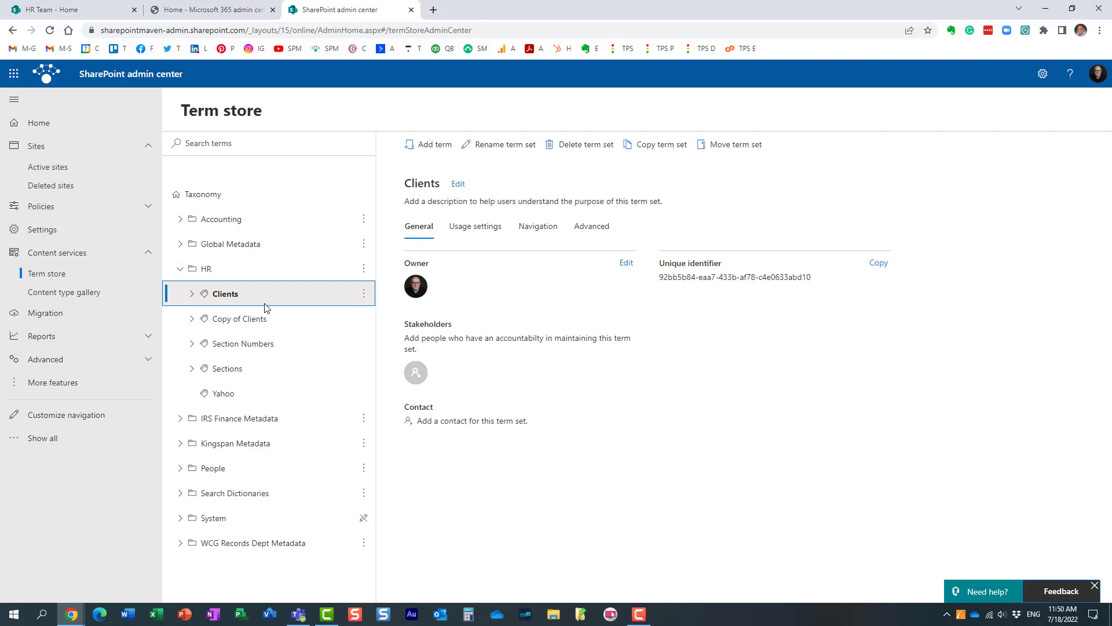
pyautogui.moveTo(87, 200)
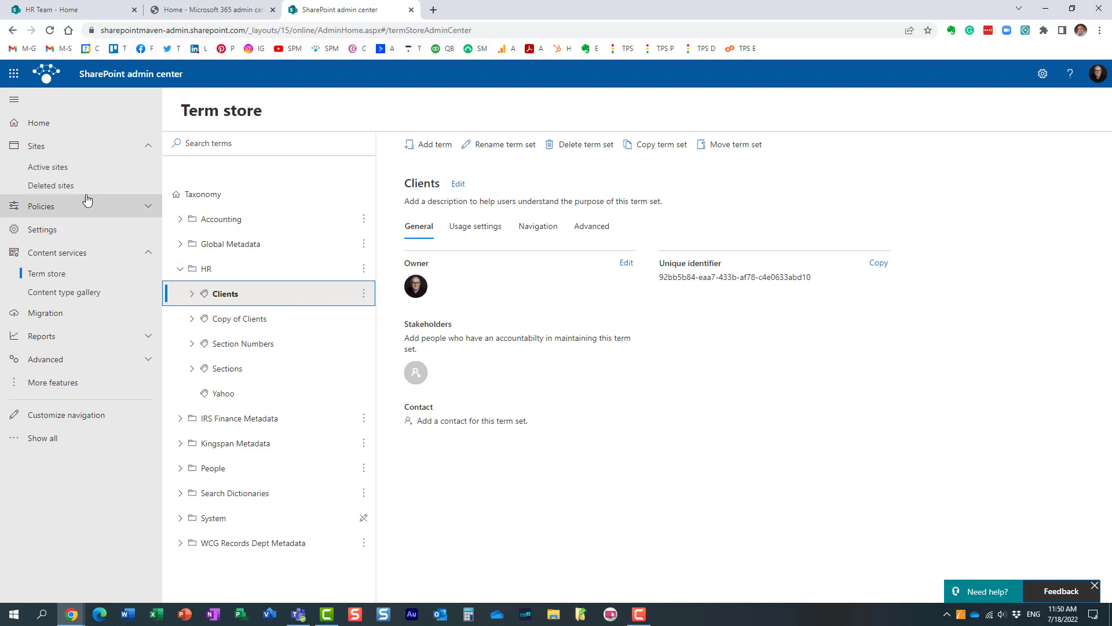
pyautogui.click(13, 74)
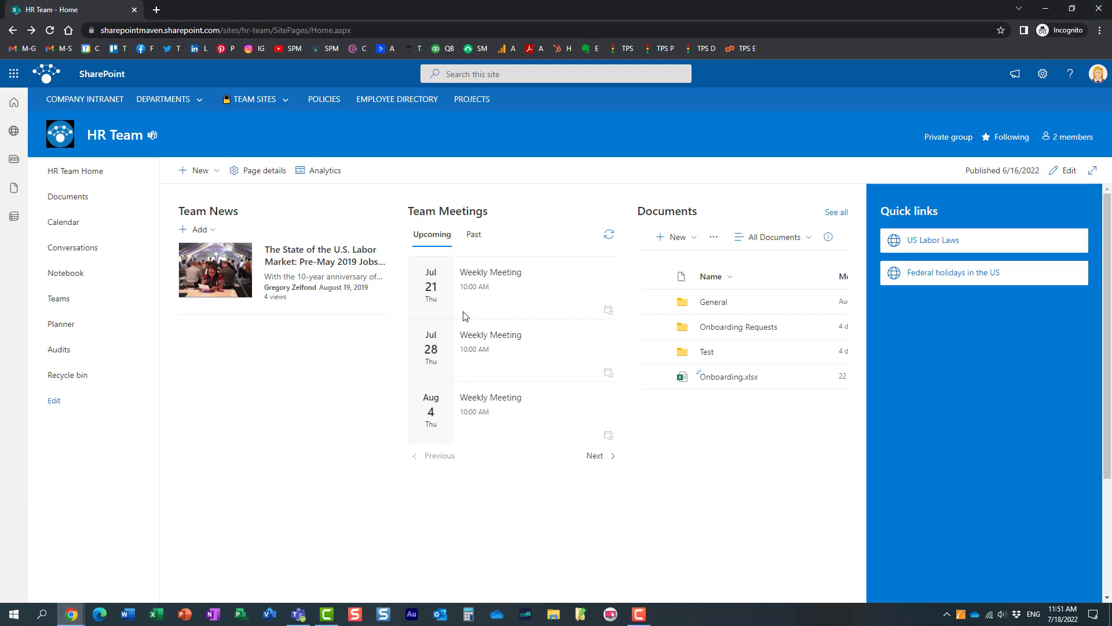
pyautogui.moveTo(1096, 75)
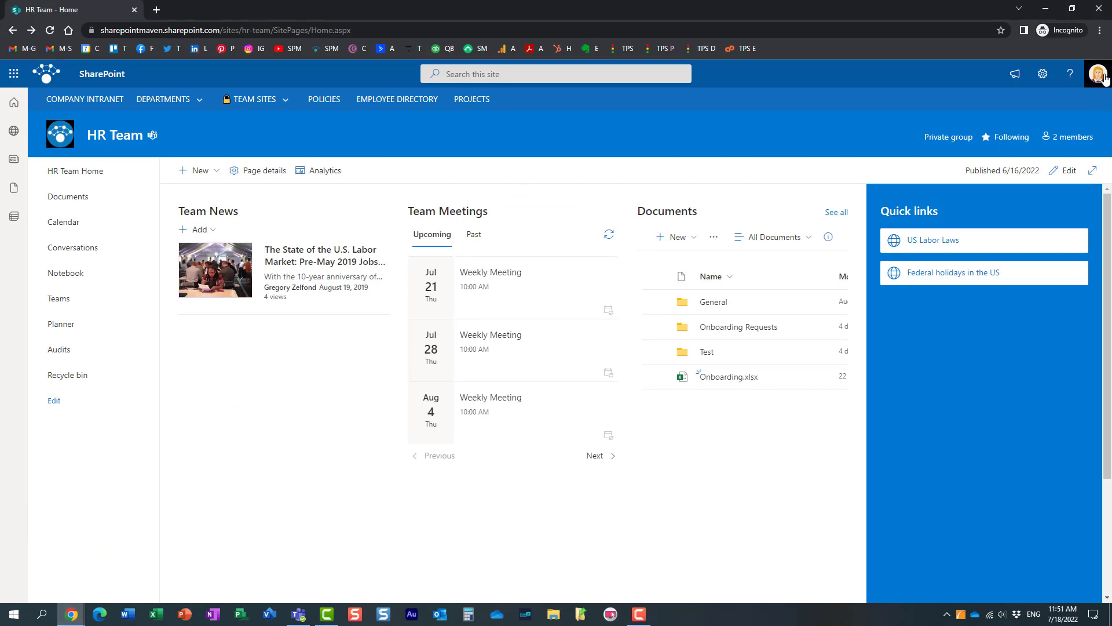
pyautogui.moveTo(202, 139)
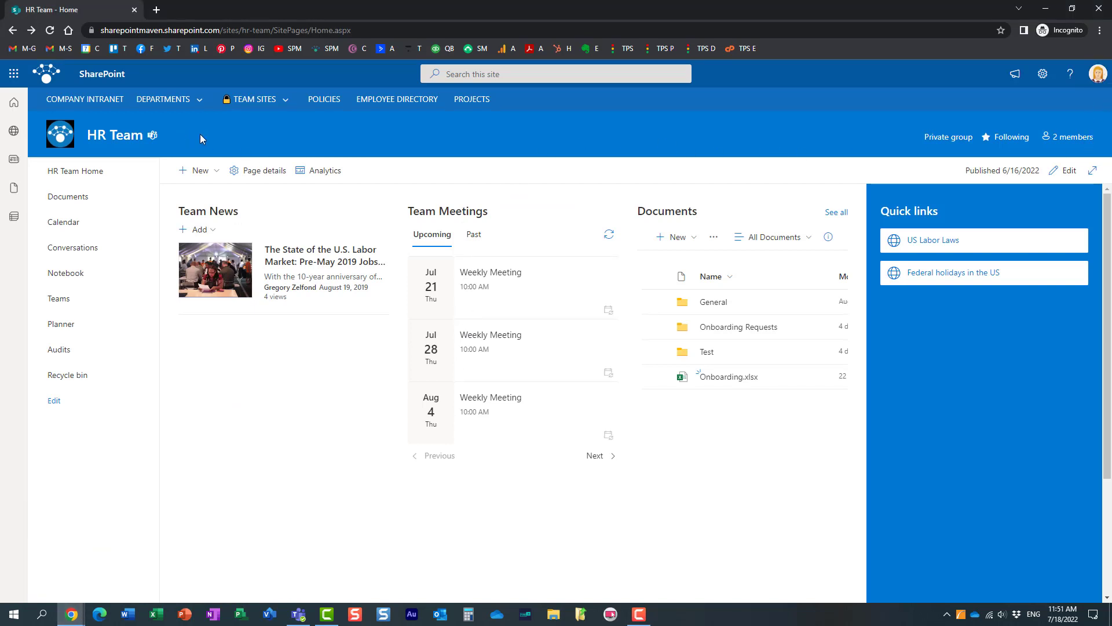
pyautogui.click(1072, 136)
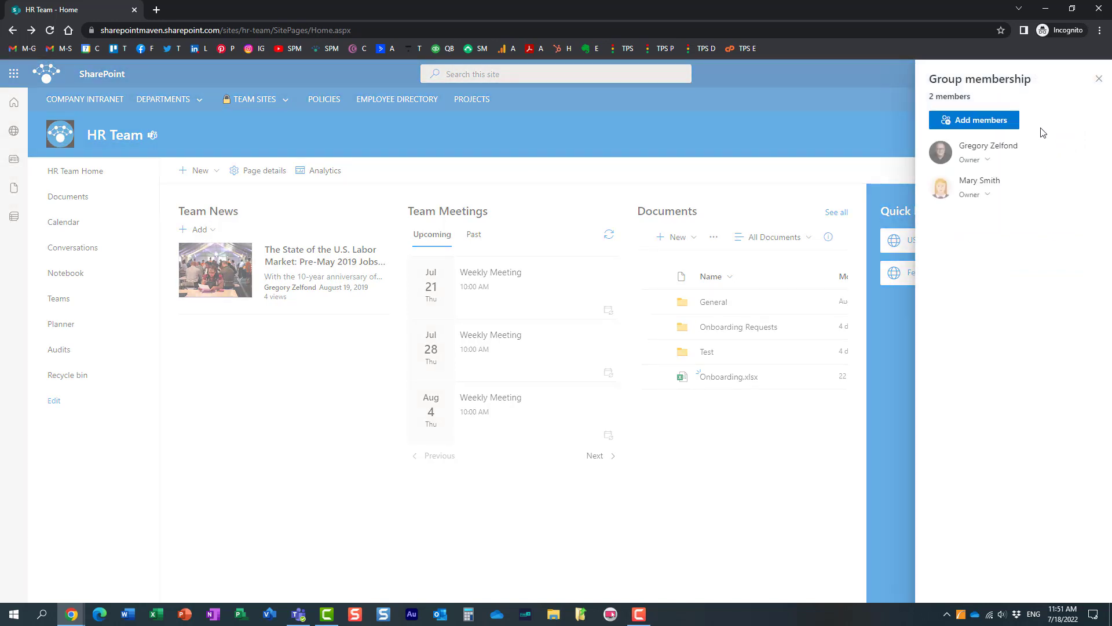
pyautogui.moveTo(1090, 90)
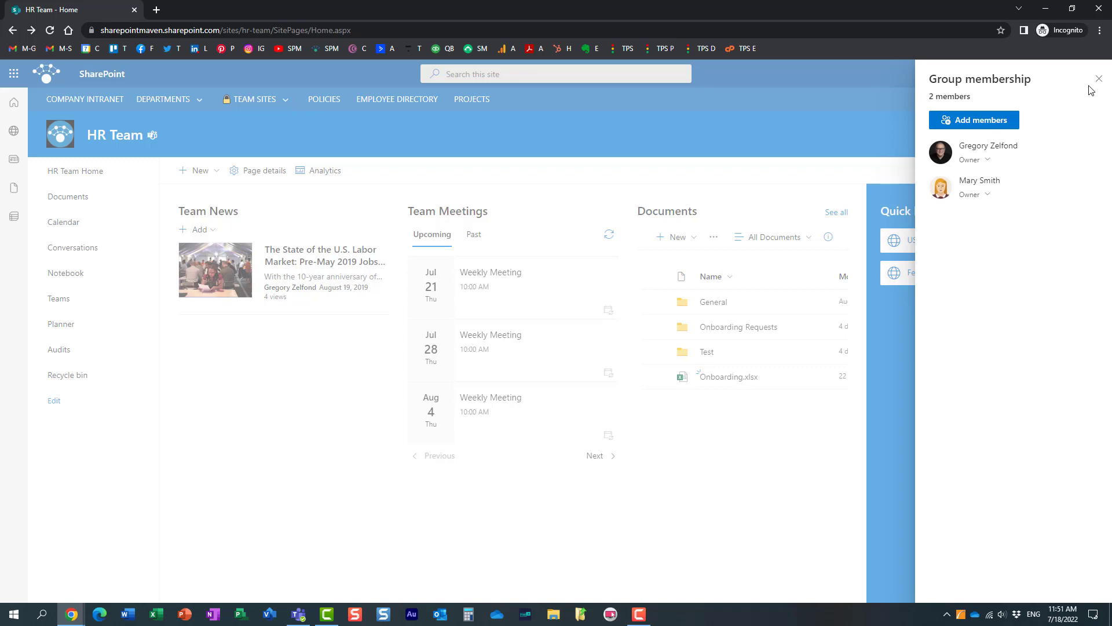
pyautogui.click(1098, 78)
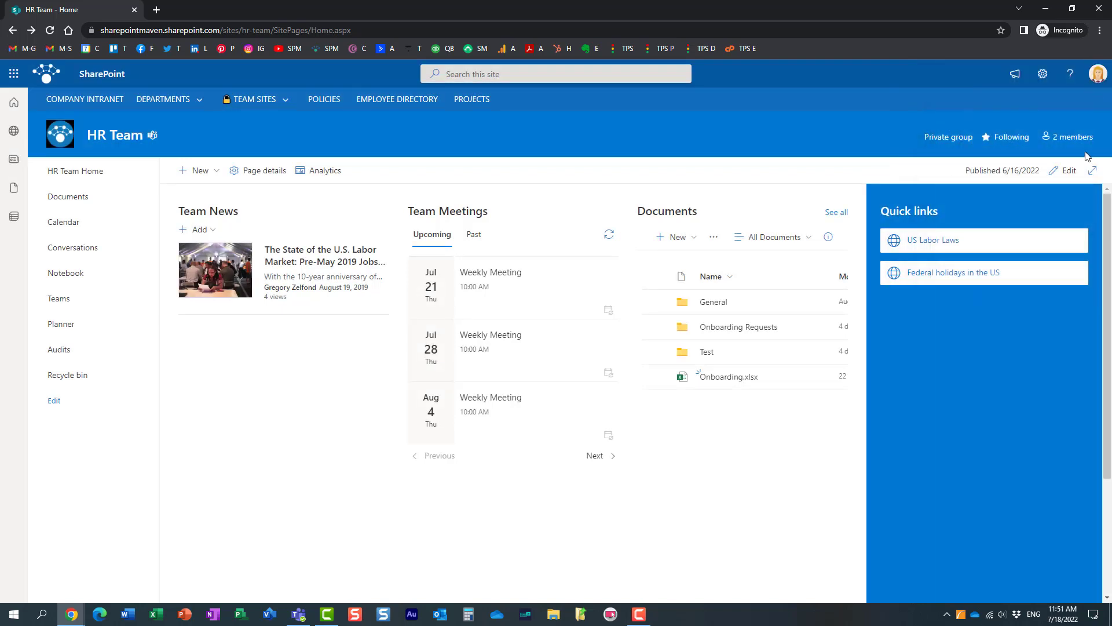
pyautogui.click(19, 73)
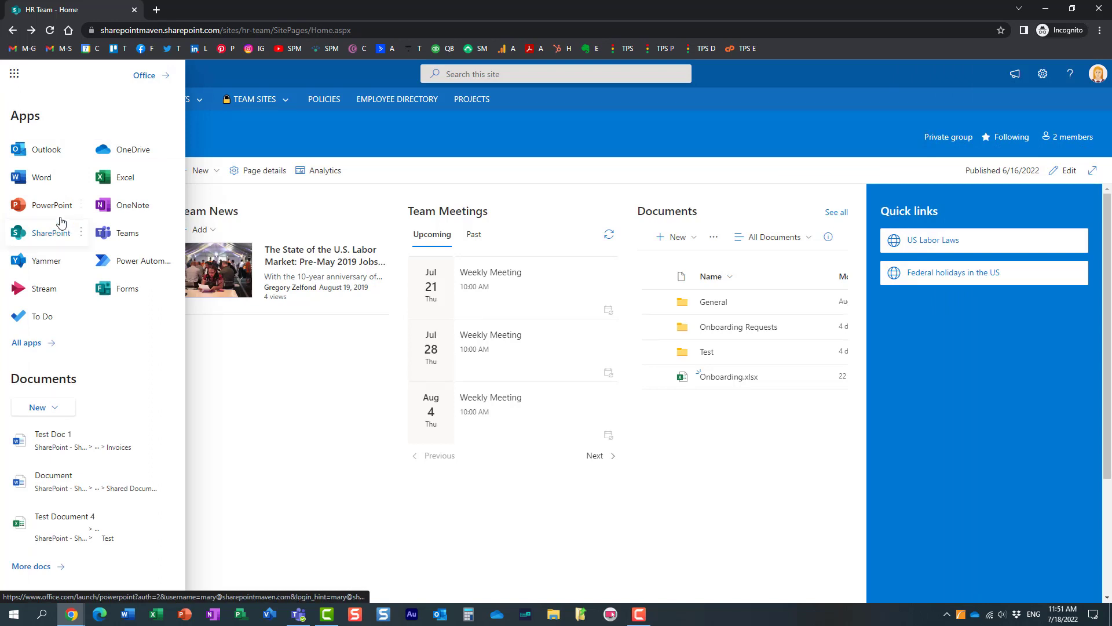
pyautogui.moveTo(61, 213)
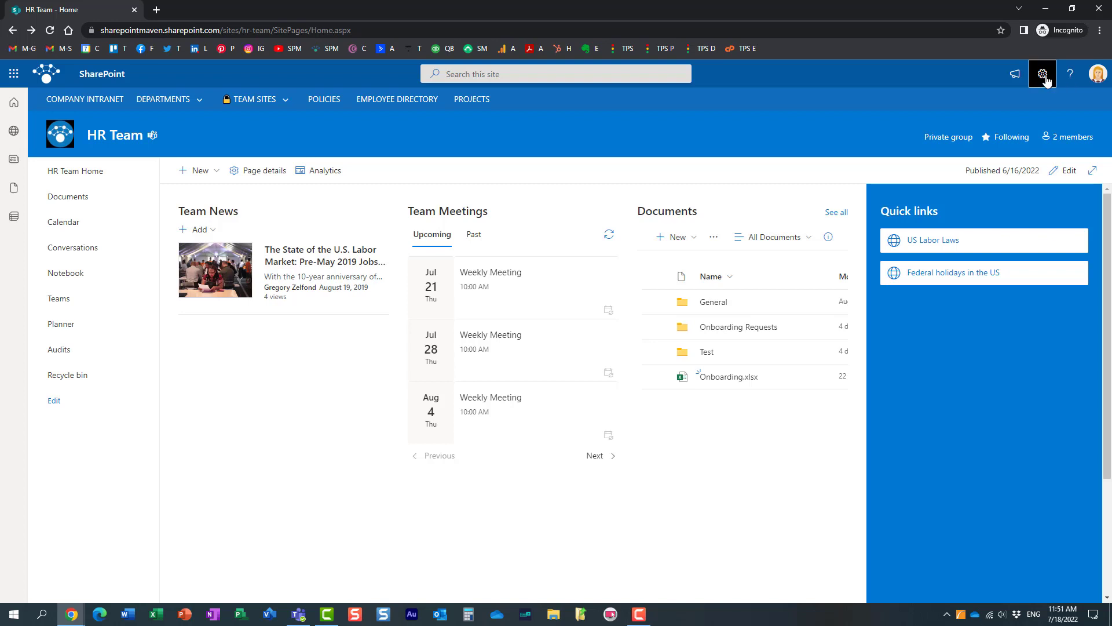
# Reach the HR Team site's full Site Settings and launch Term store management
pyautogui.click(1043, 72)
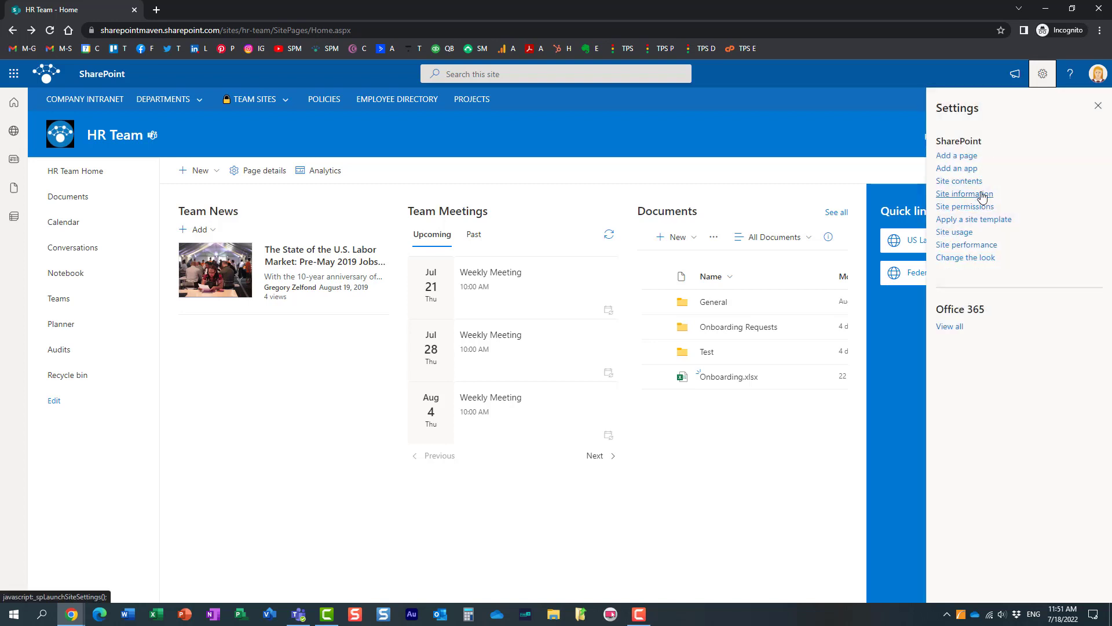
pyautogui.click(966, 193)
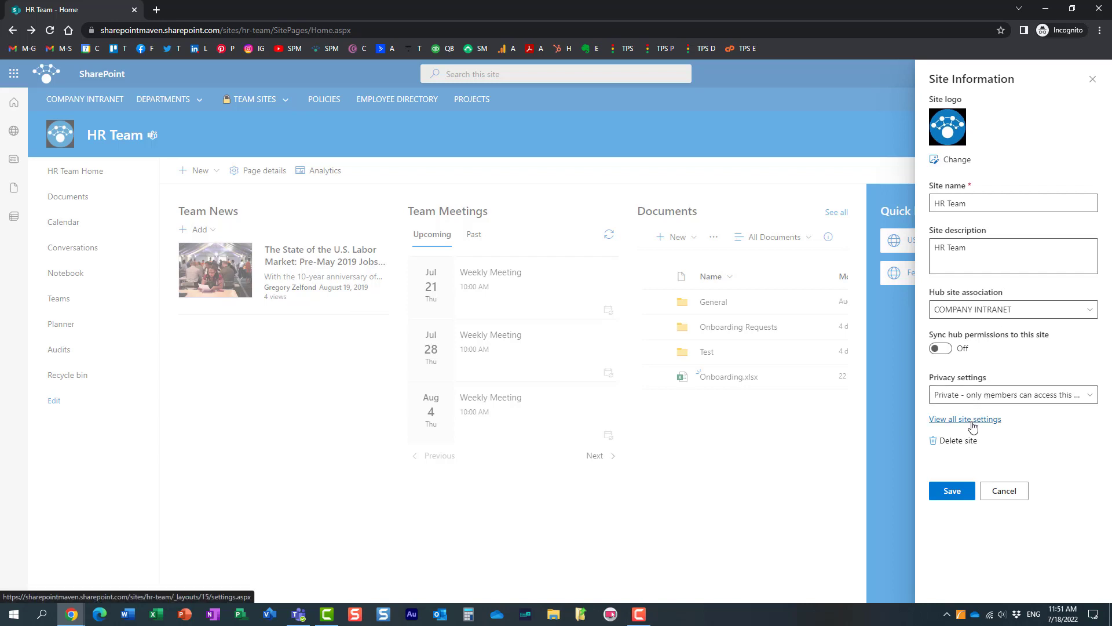
pyautogui.click(966, 419)
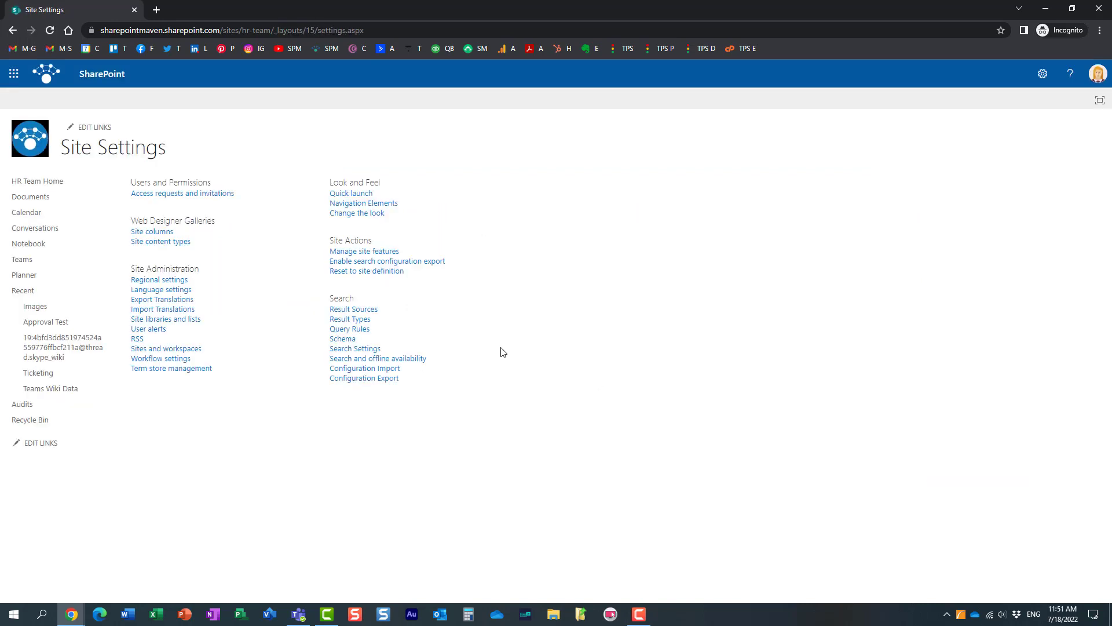
pyautogui.moveTo(217, 309)
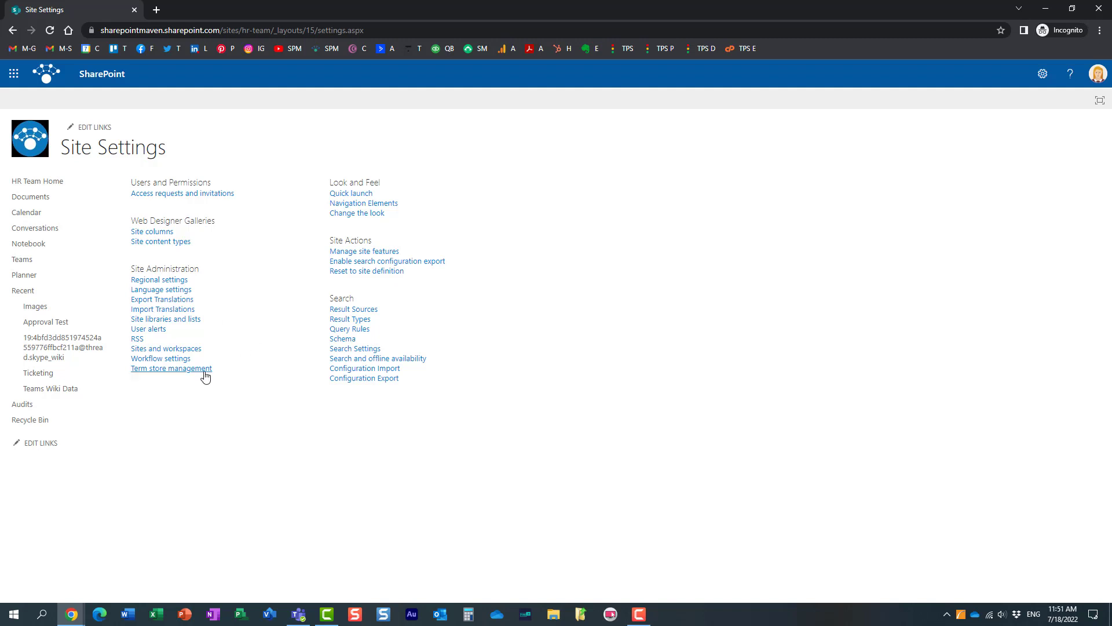
pyautogui.moveTo(197, 373)
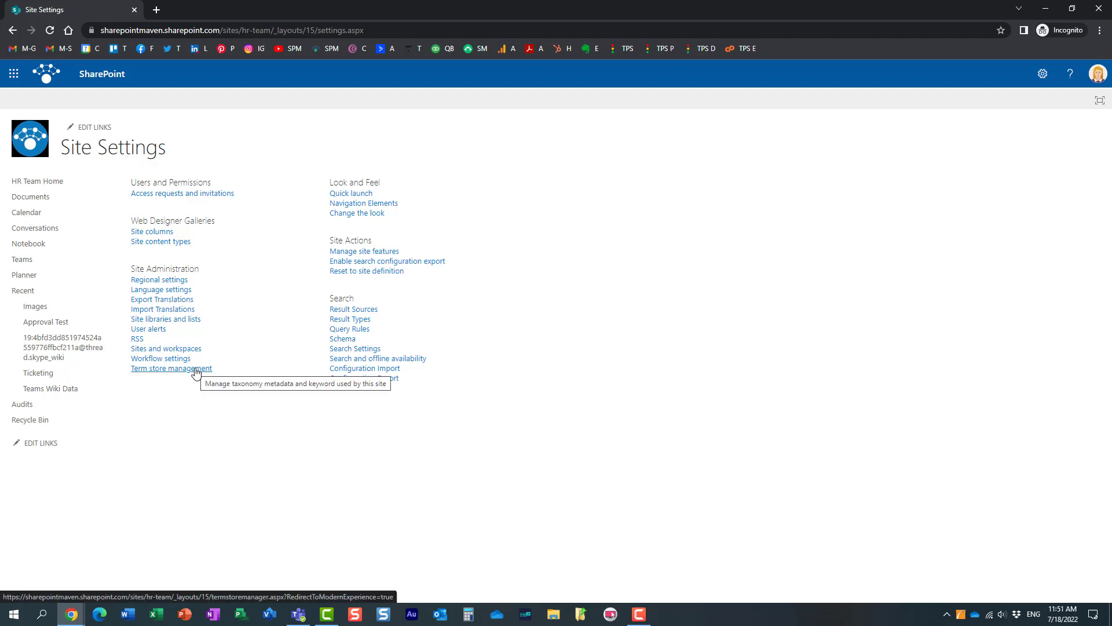
pyautogui.click(171, 368)
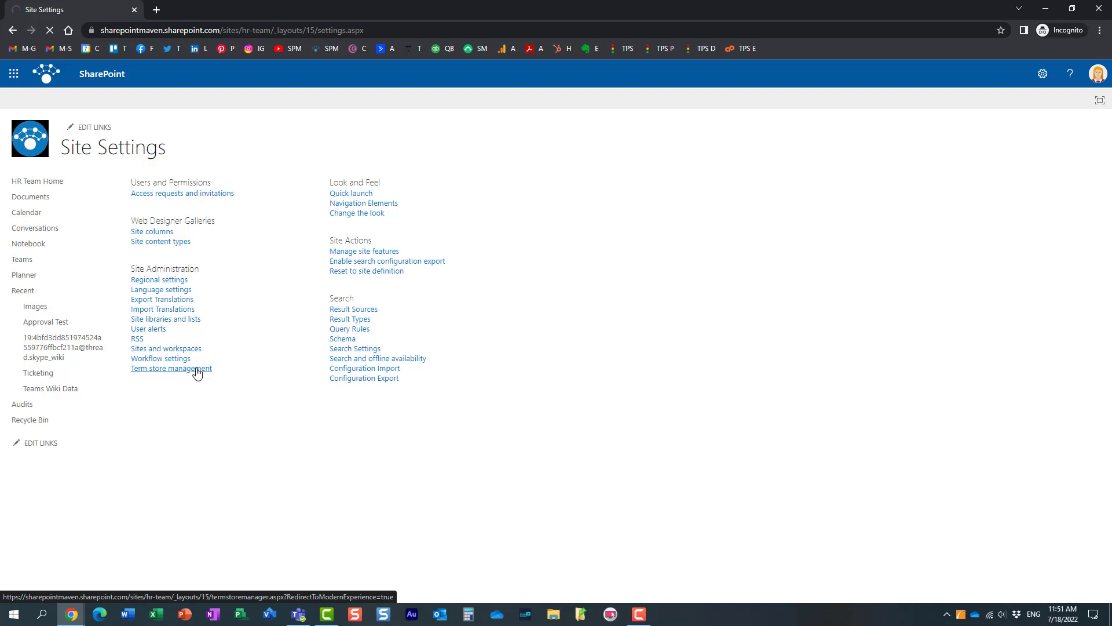
pyautogui.click(171, 368)
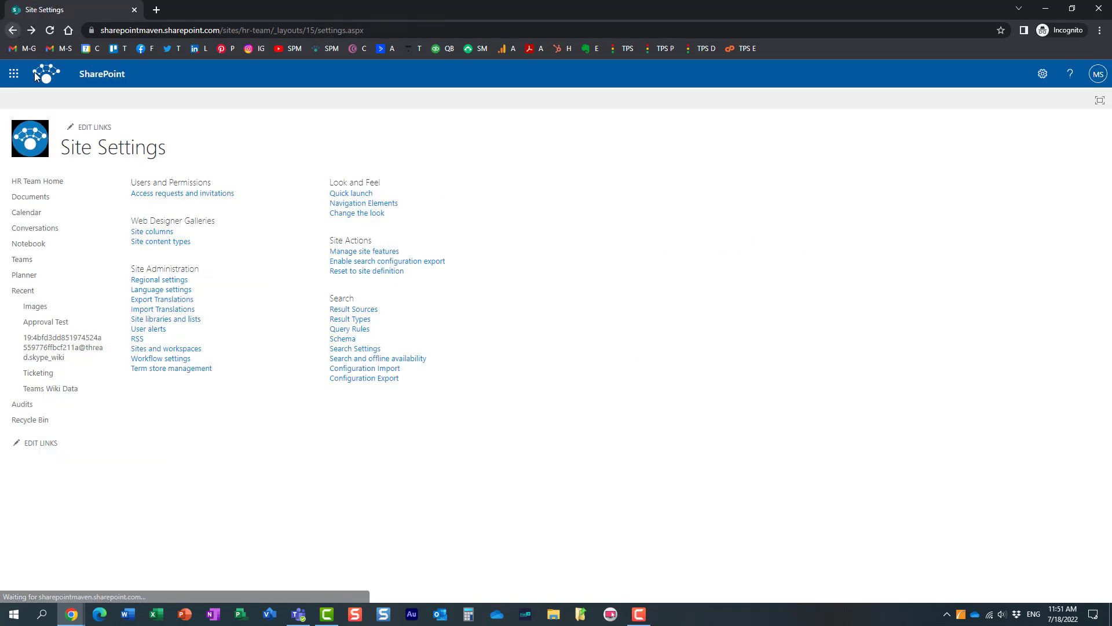
pyautogui.moveTo(173, 246)
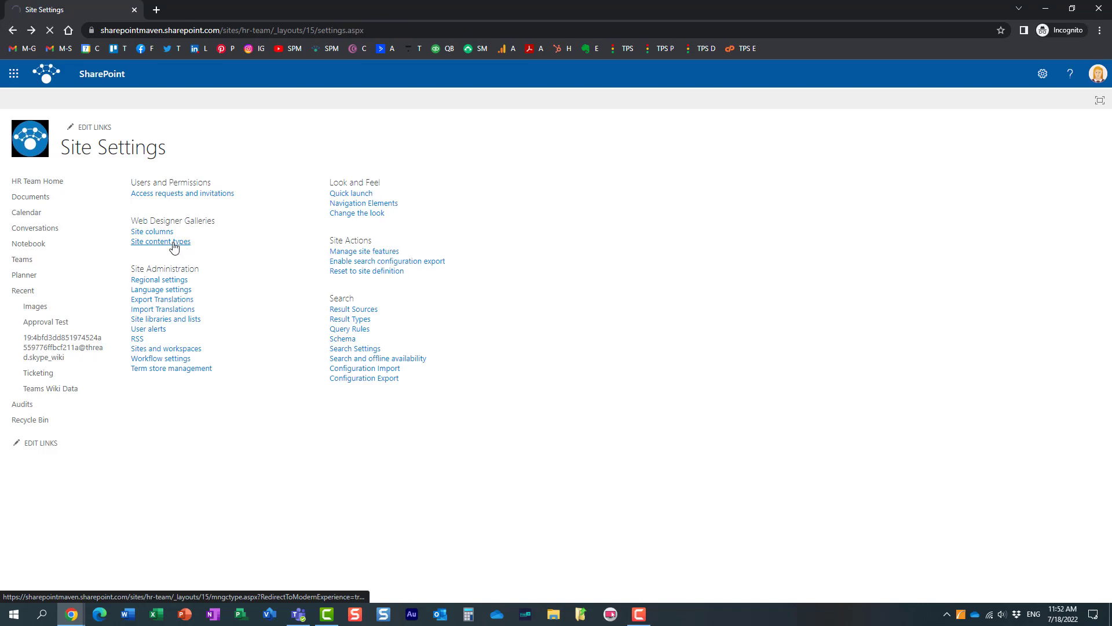
# Move from Site content types to the site's view-only Term store
pyautogui.click(161, 242)
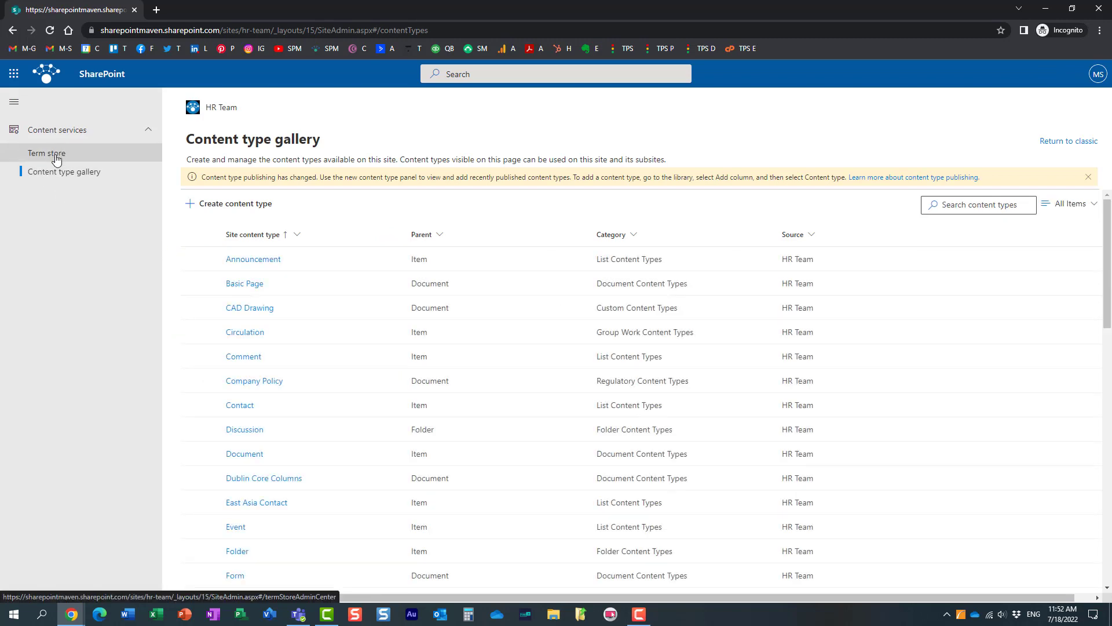
pyautogui.click(45, 153)
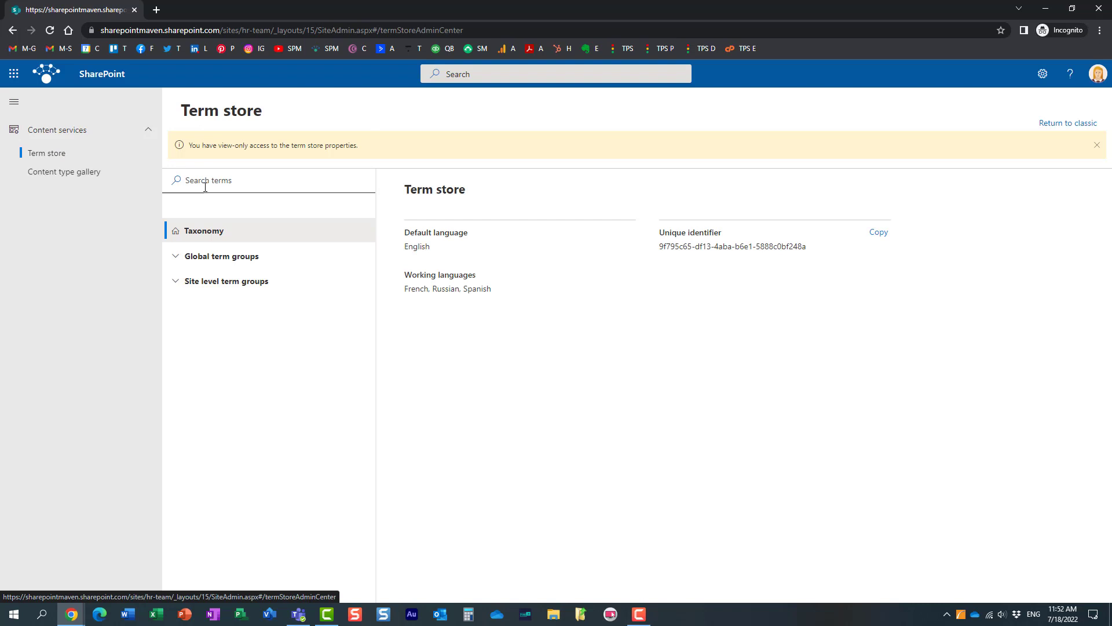
pyautogui.moveTo(360, 374)
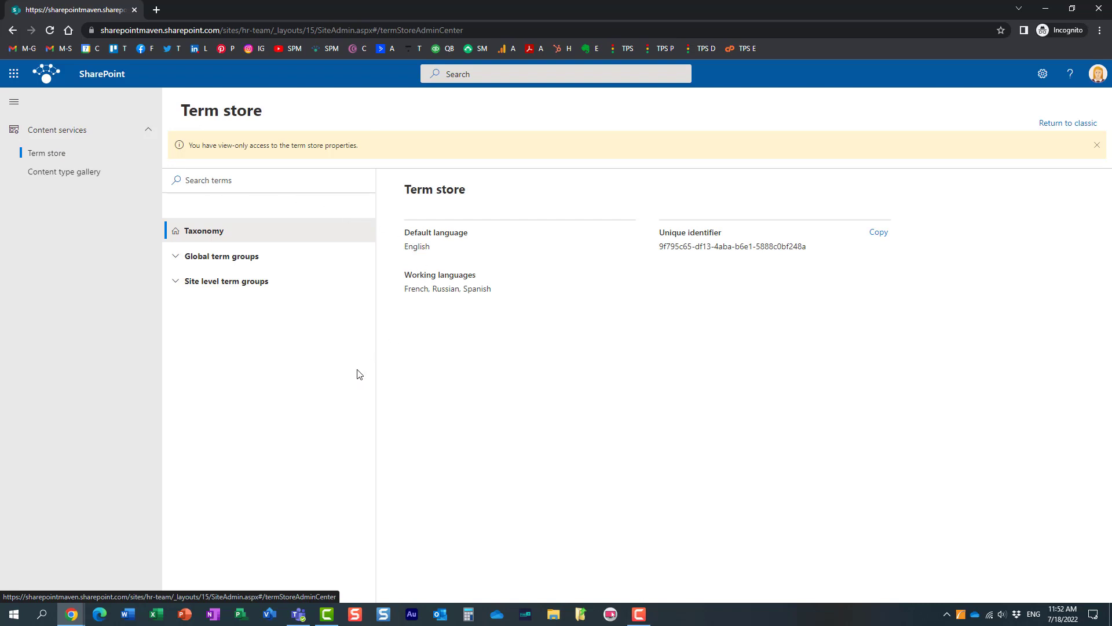
pyautogui.moveTo(365, 368)
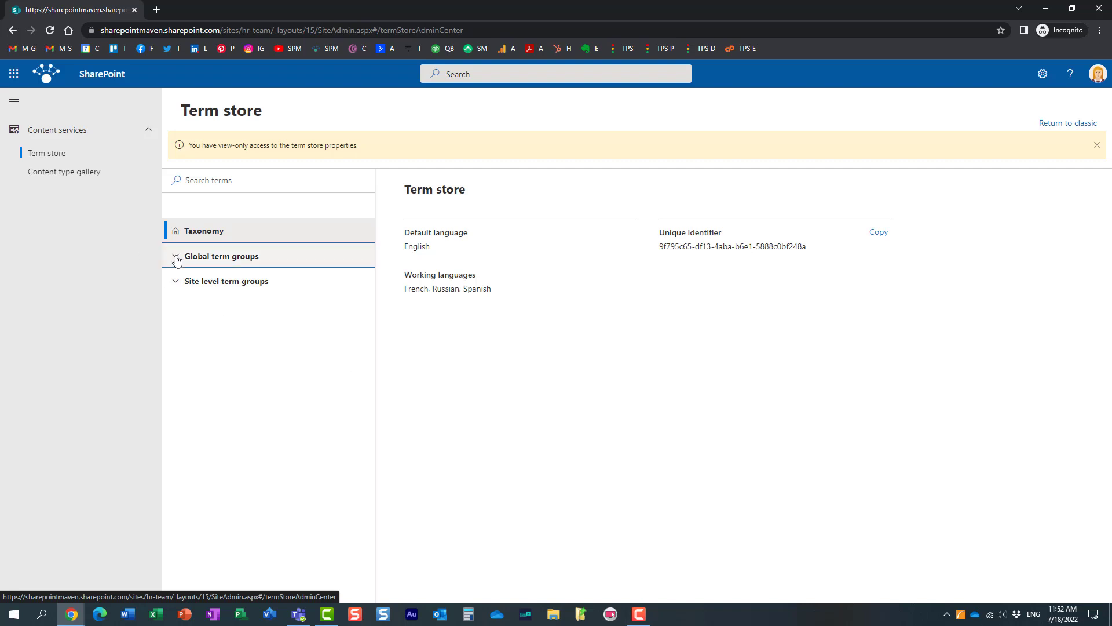
# Expand the global term groups and collapse Global Metadata, listing Accounting through HR
pyautogui.click(177, 259)
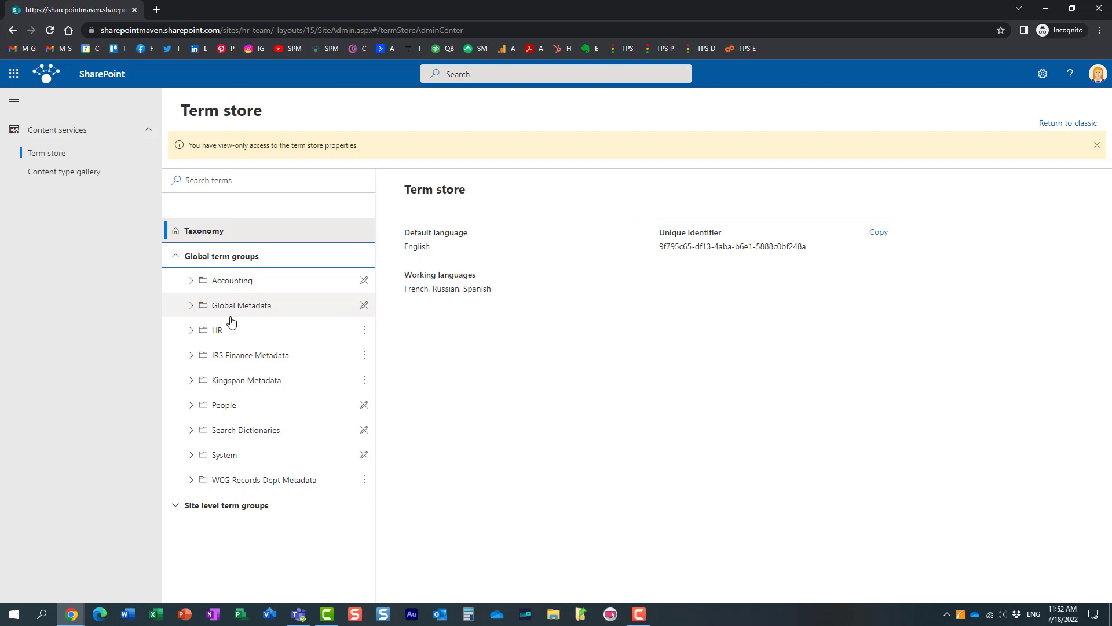
pyautogui.moveTo(234, 256)
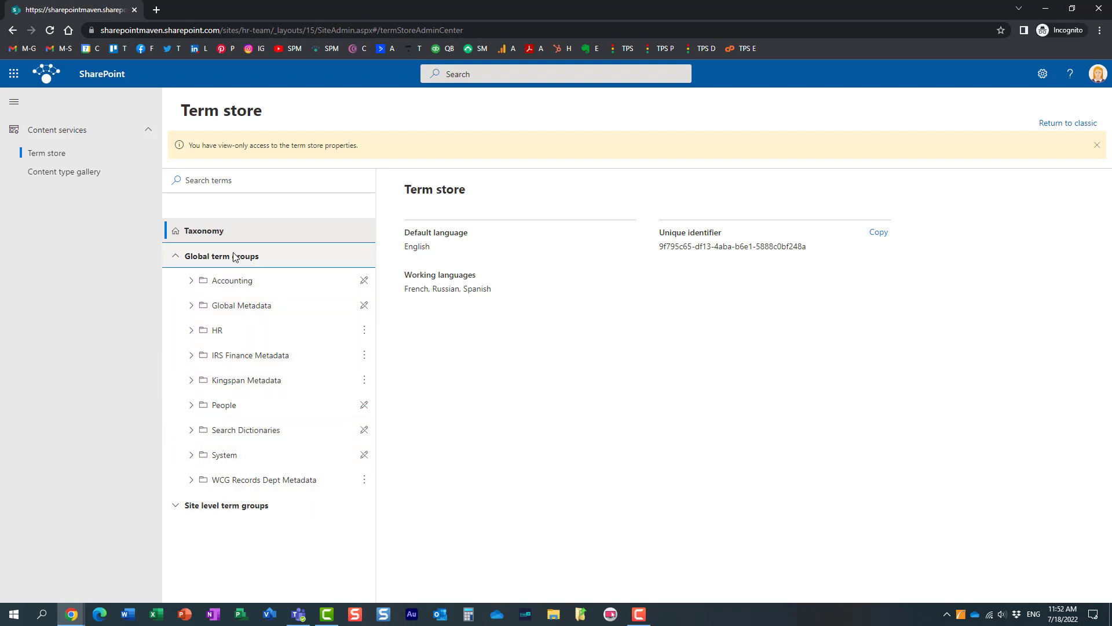
pyautogui.moveTo(244, 294)
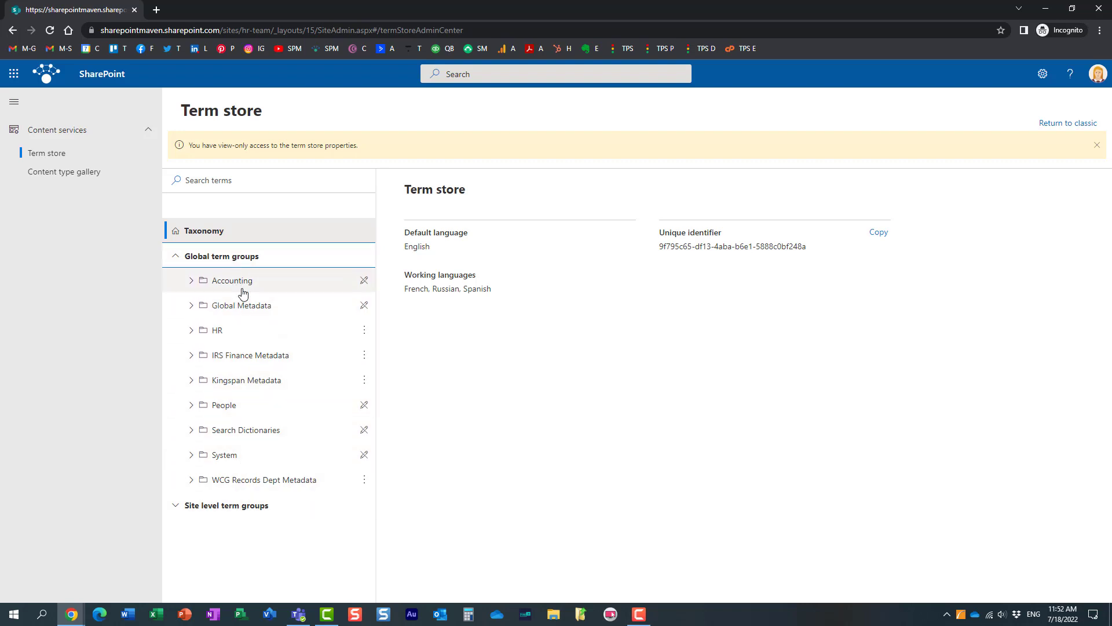
pyautogui.moveTo(241, 305)
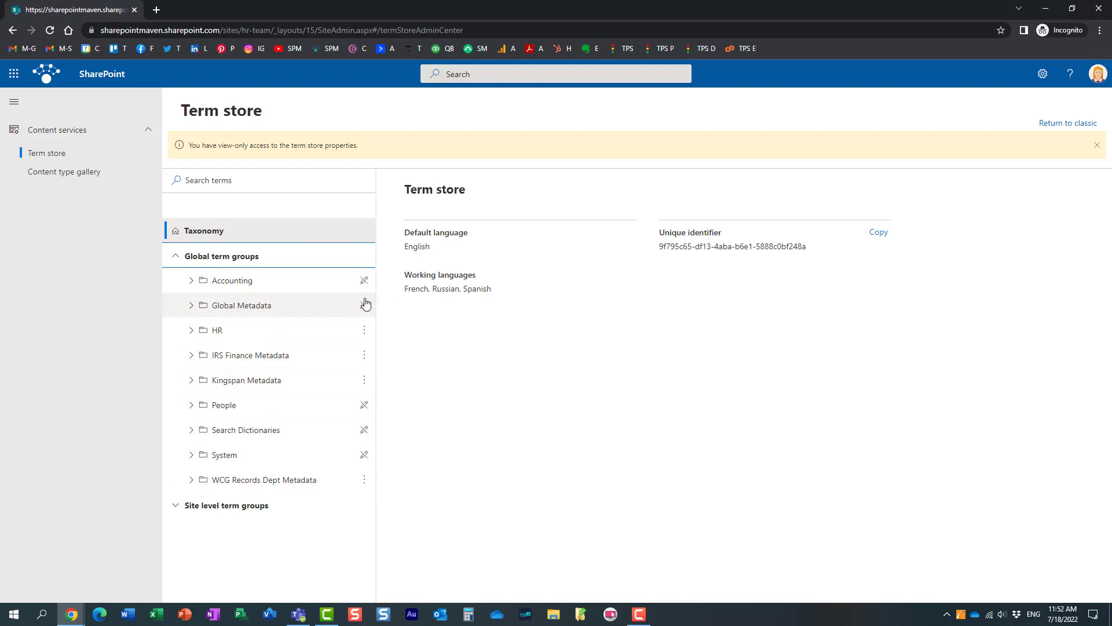
pyautogui.click(191, 305)
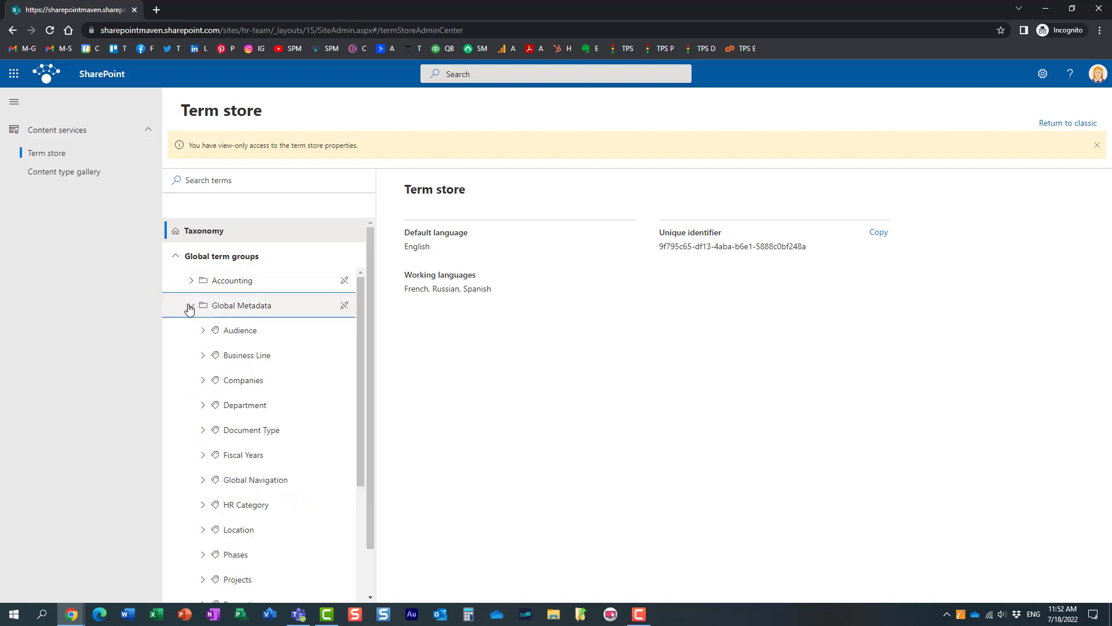
pyautogui.click(190, 305)
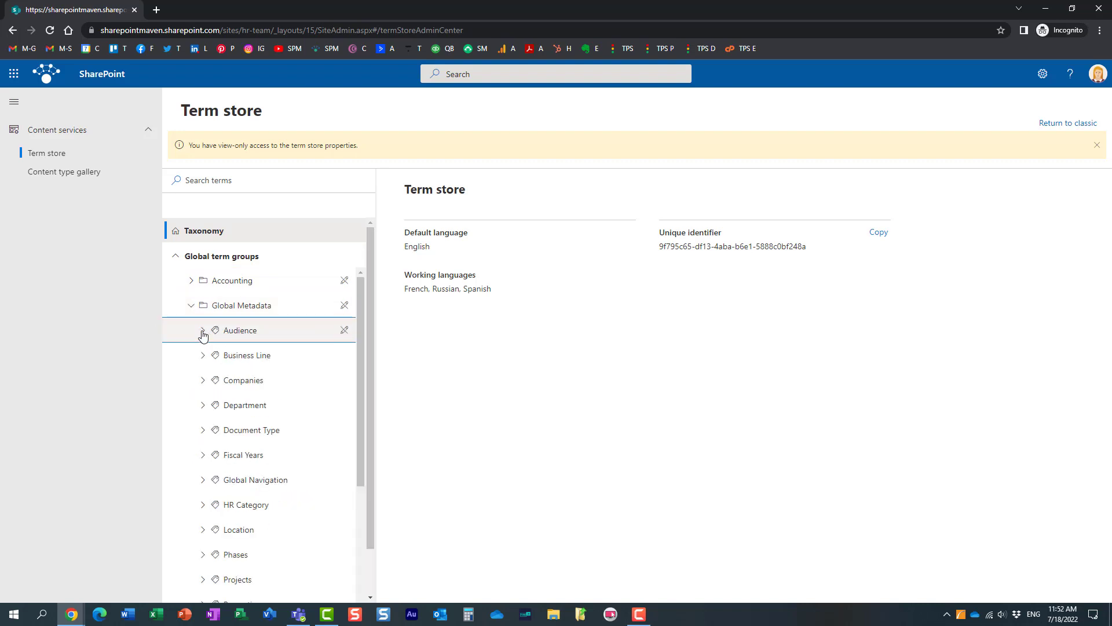
pyautogui.click(203, 330)
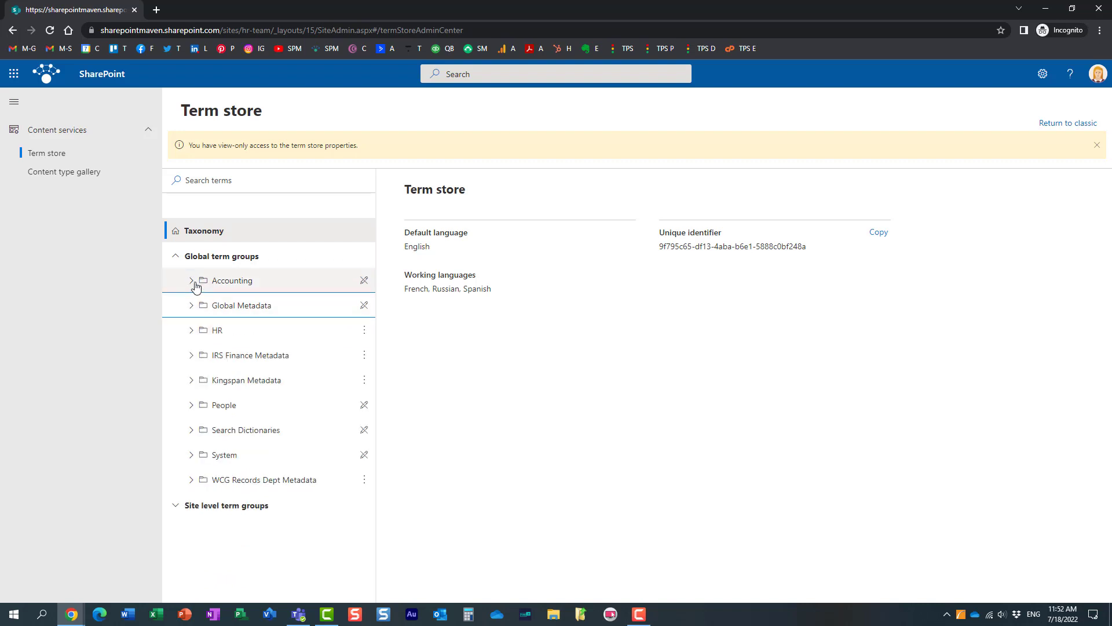
pyautogui.moveTo(365, 337)
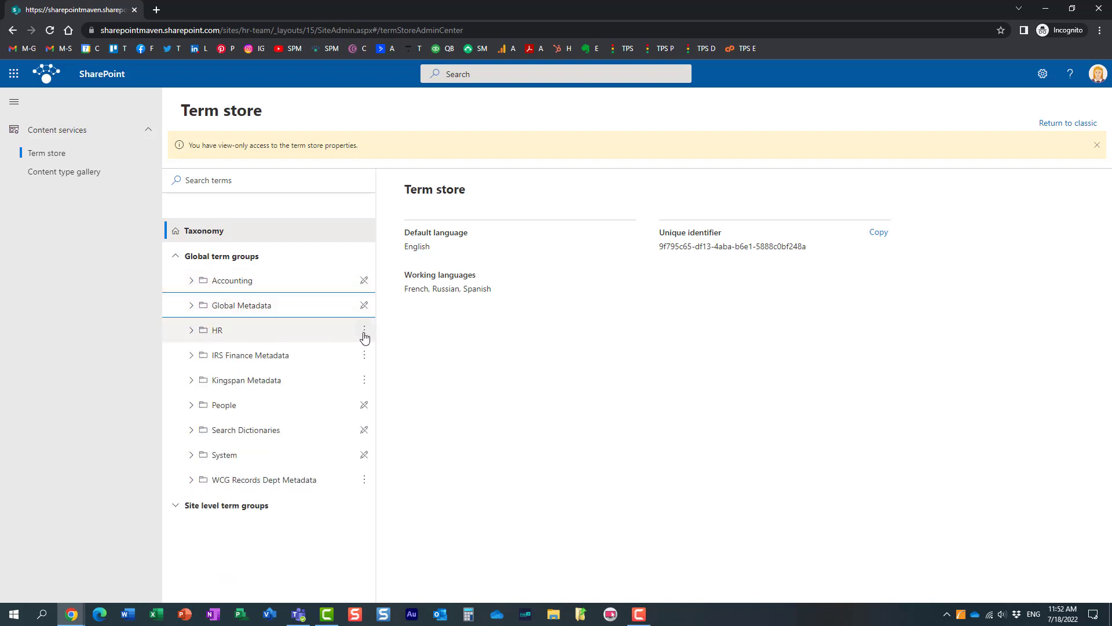
# Expand HR to list the Clients terms, browsing the HR, Clients and Google action menus
pyautogui.click(364, 331)
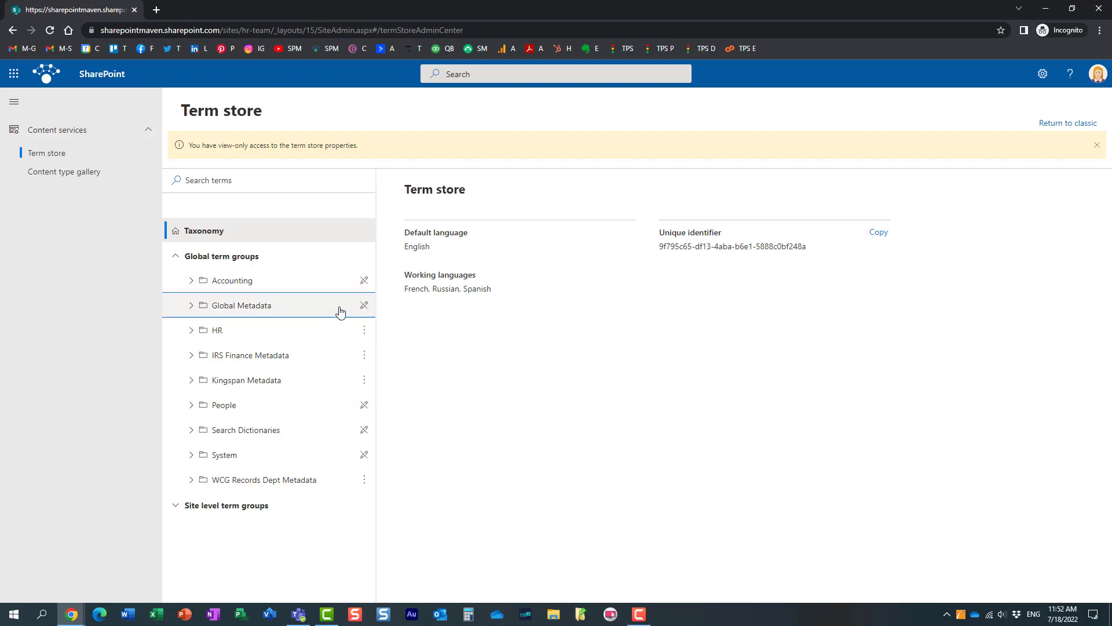
pyautogui.click(364, 331)
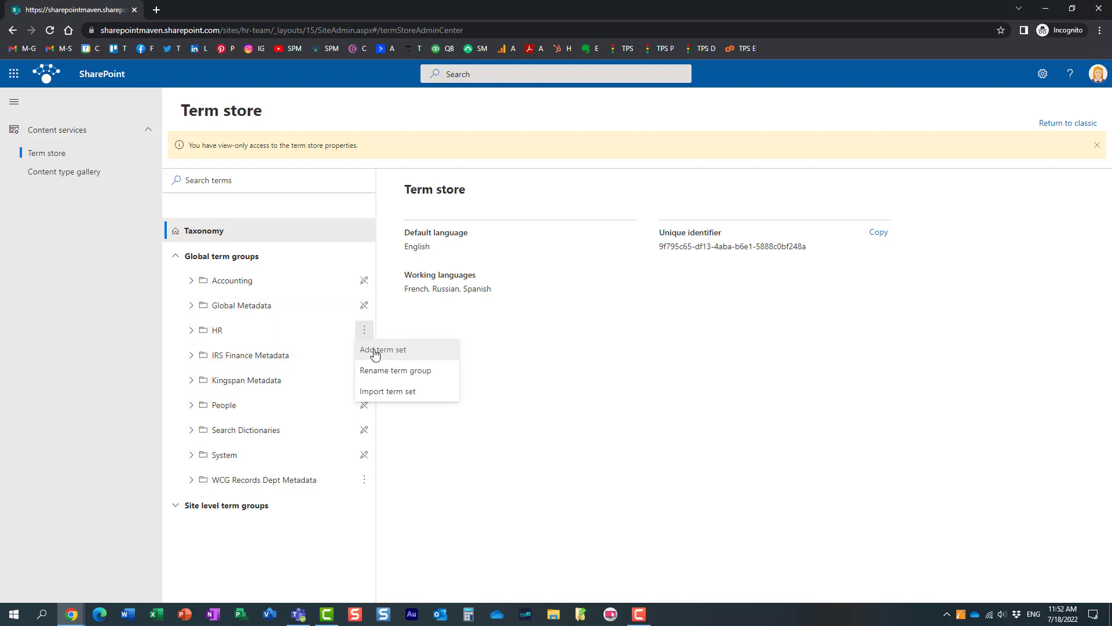
pyautogui.click(191, 331)
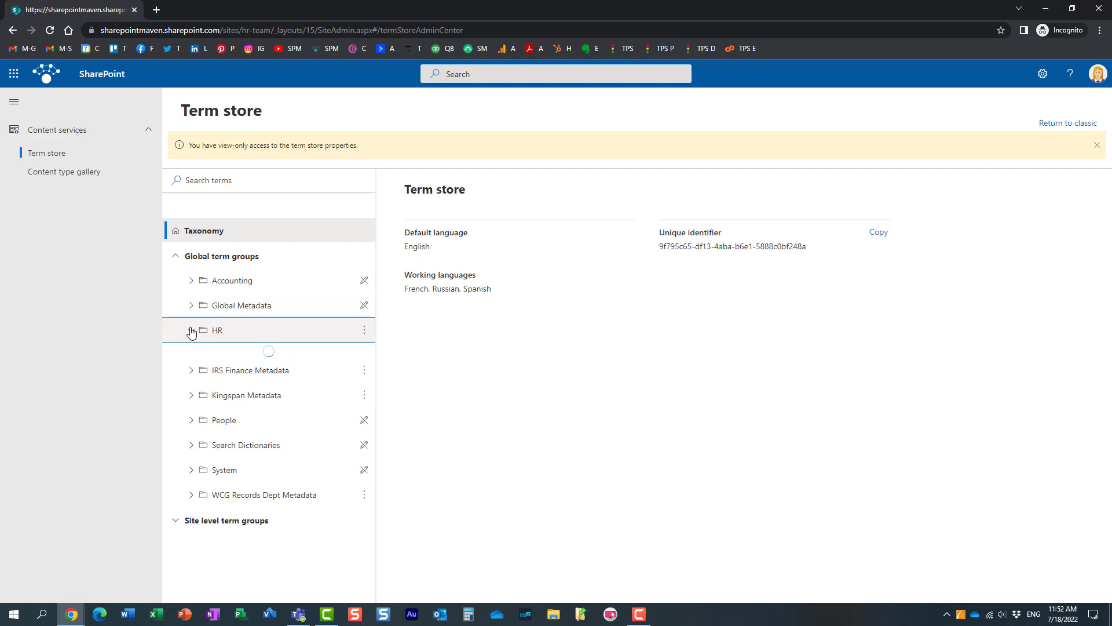
pyautogui.click(191, 330)
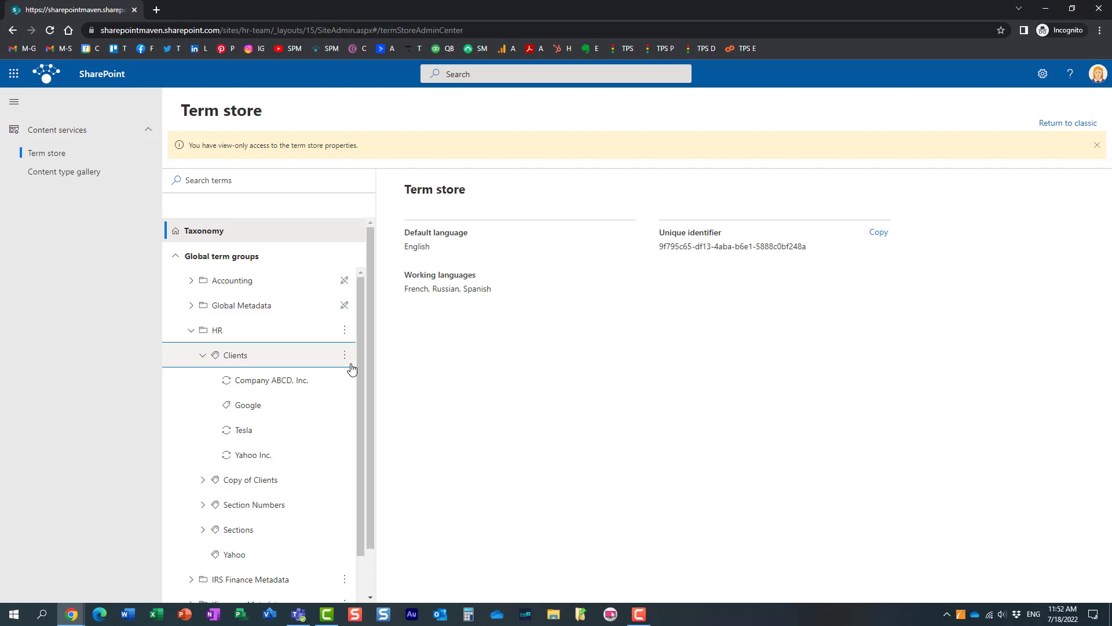
pyautogui.click(344, 354)
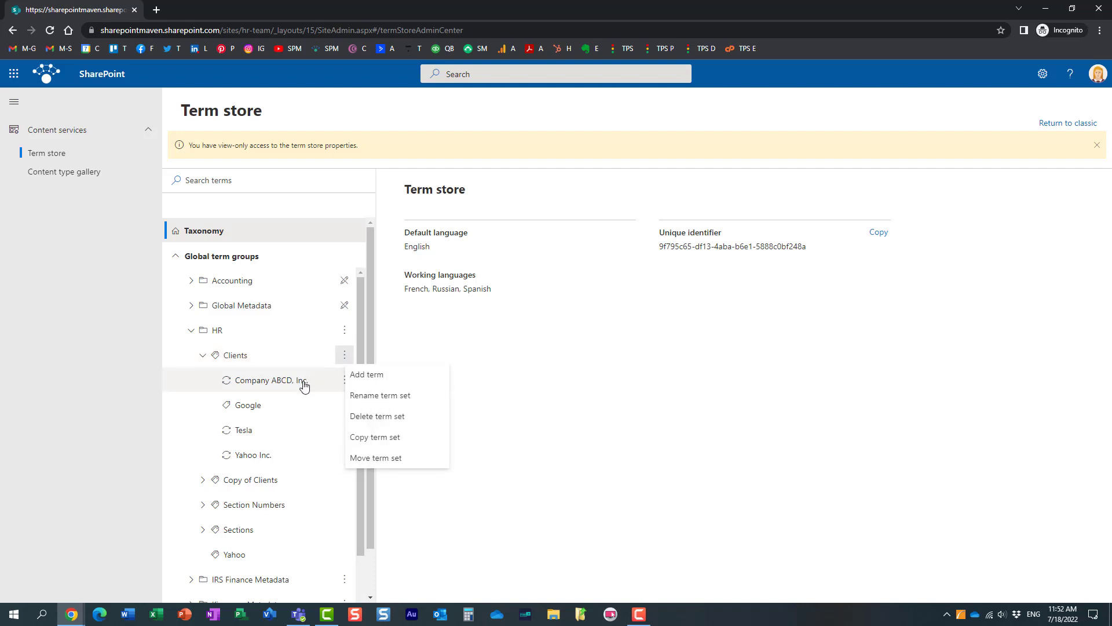
pyautogui.moveTo(343, 409)
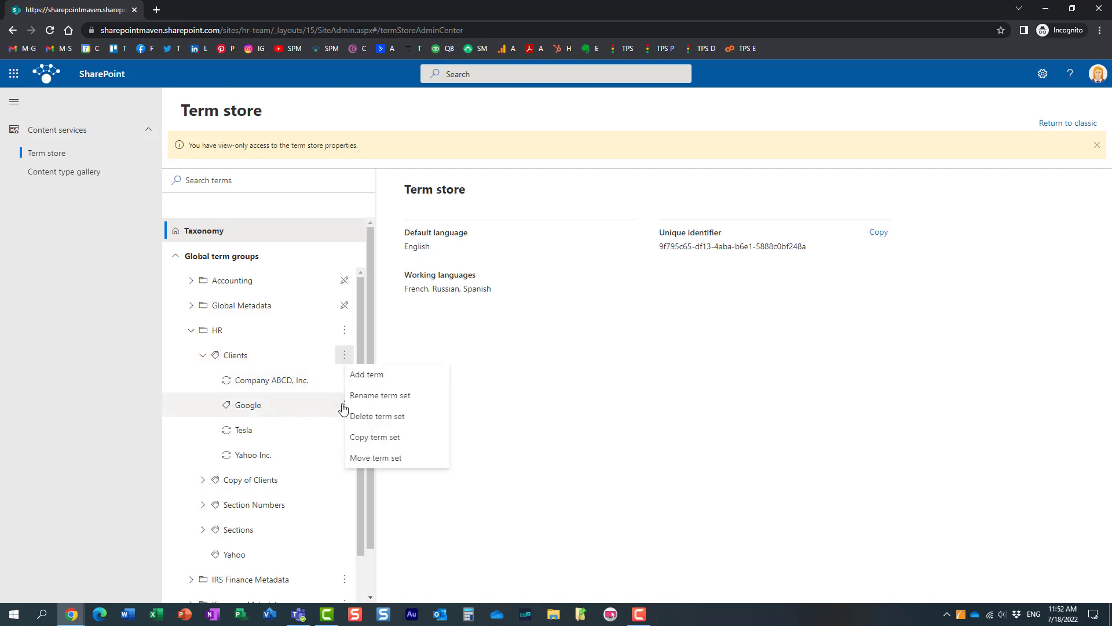
pyautogui.click(344, 405)
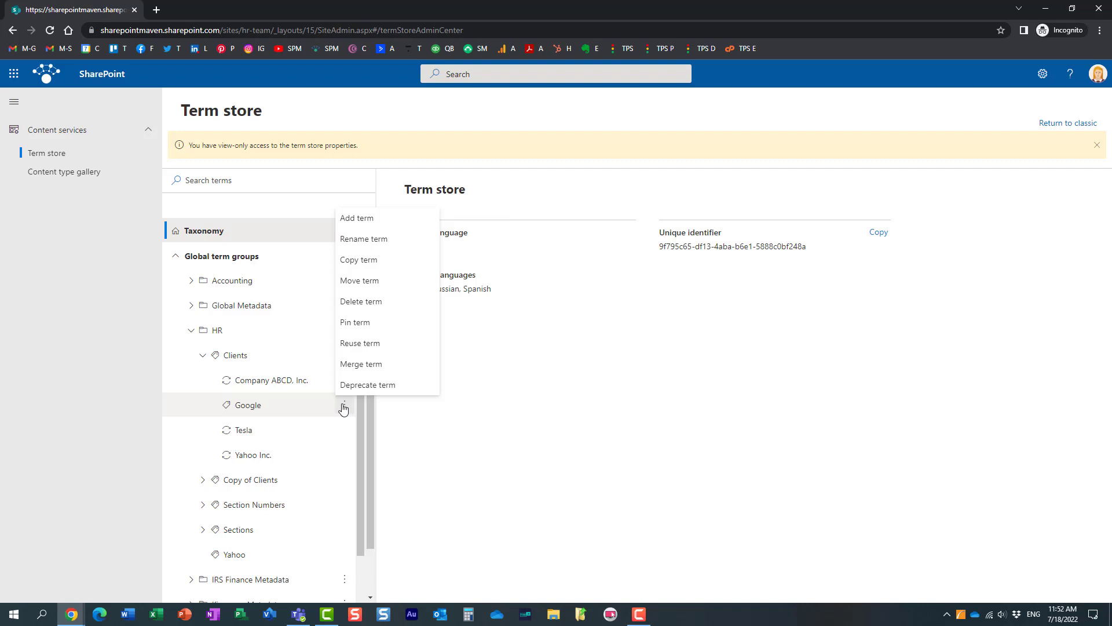
pyautogui.click(476, 155)
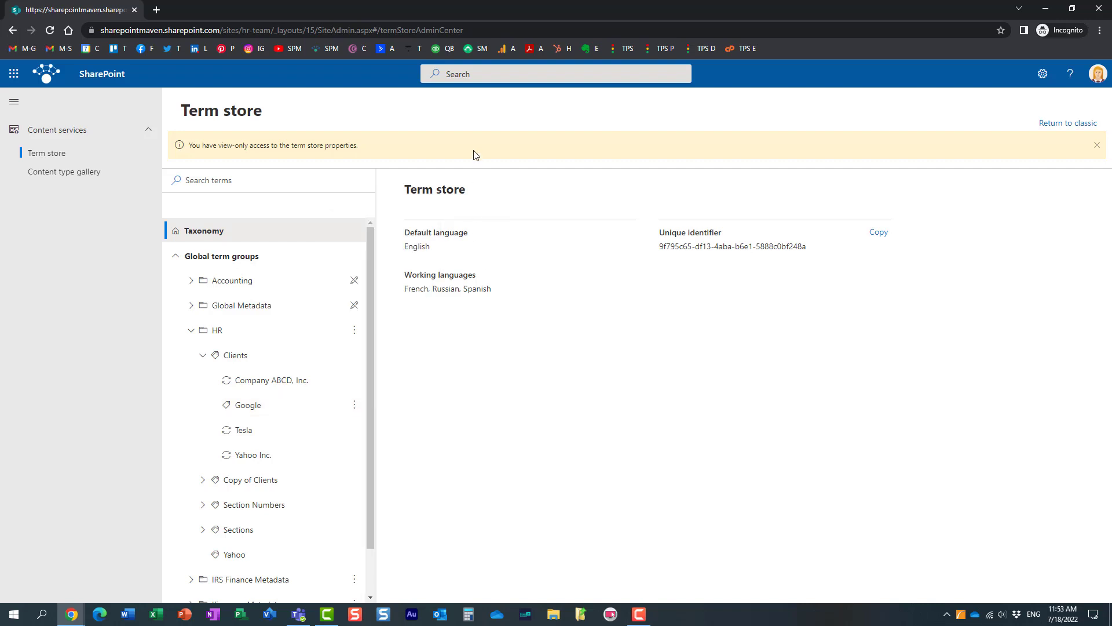
pyautogui.moveTo(252, 309)
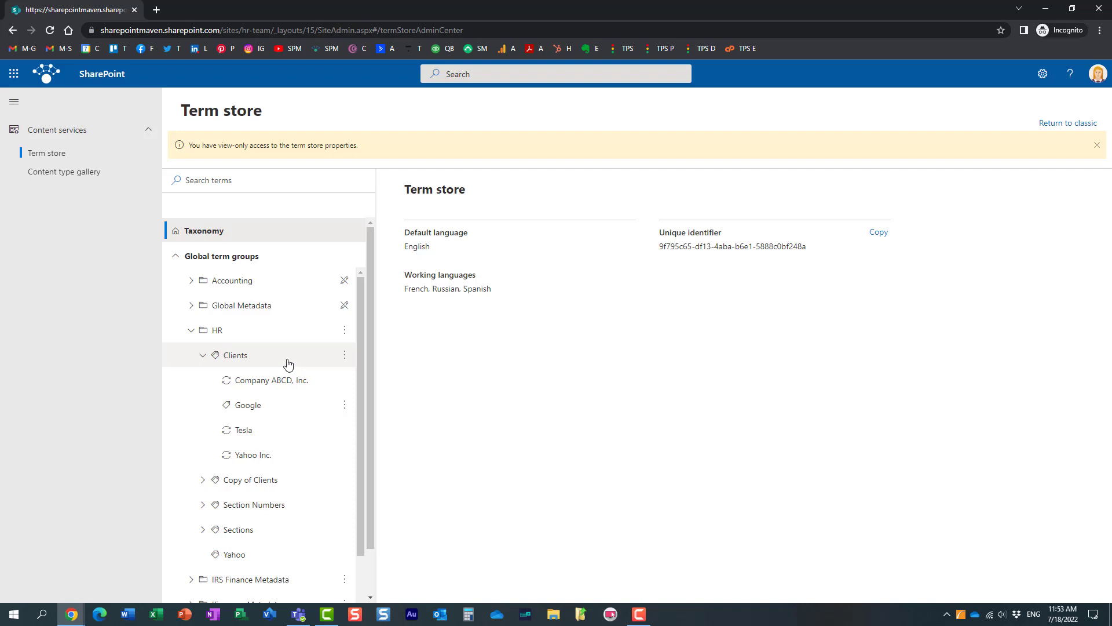
# Select the HR term group so its details load
pyautogui.click(240, 330)
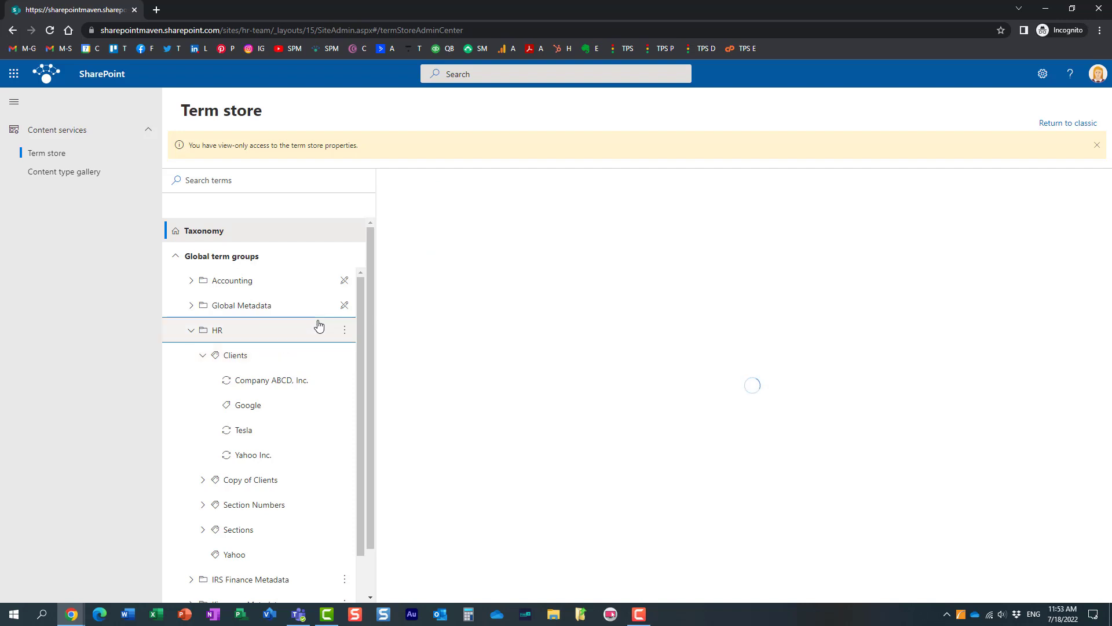
# Review HR's group managers, contributors and unique identifier once the pane loads
pyautogui.click(217, 330)
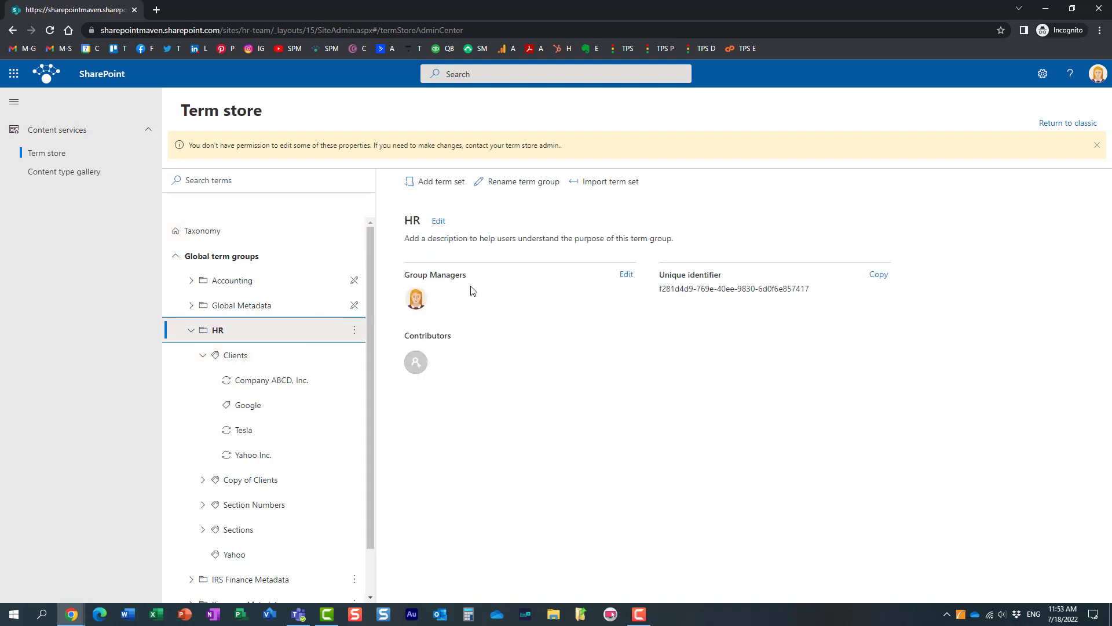
pyautogui.moveTo(381, 419)
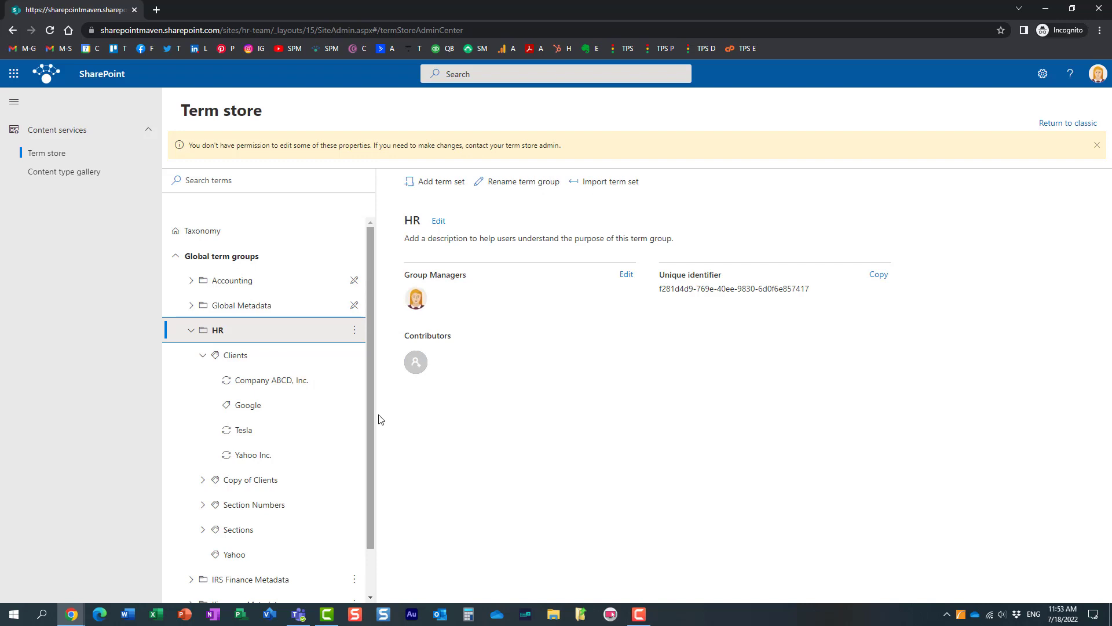
pyautogui.moveTo(461, 493)
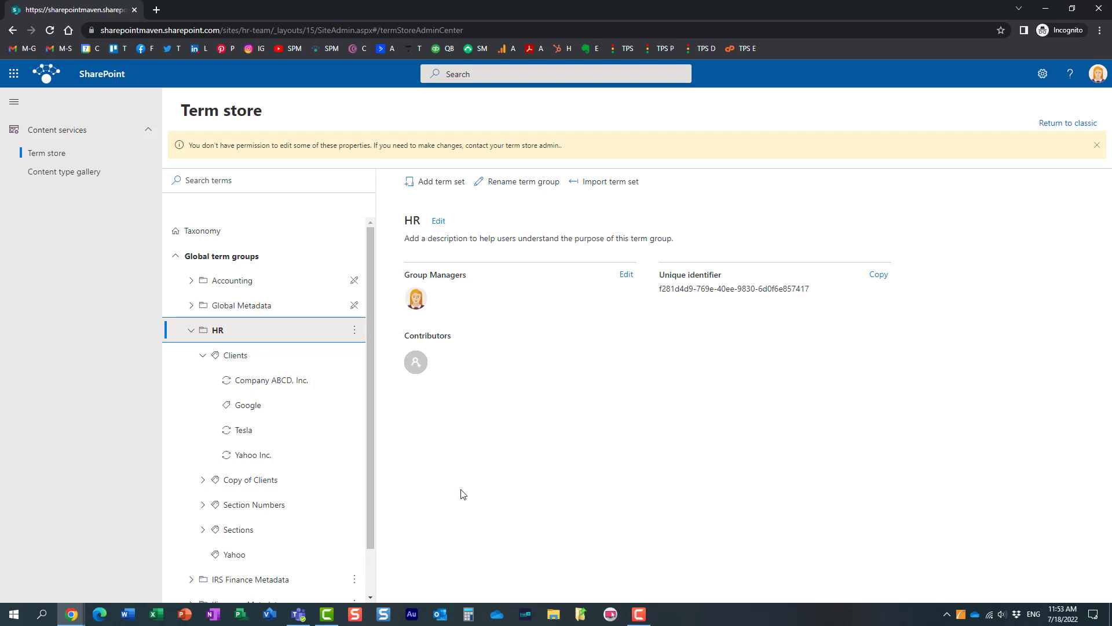
pyautogui.moveTo(313, 437)
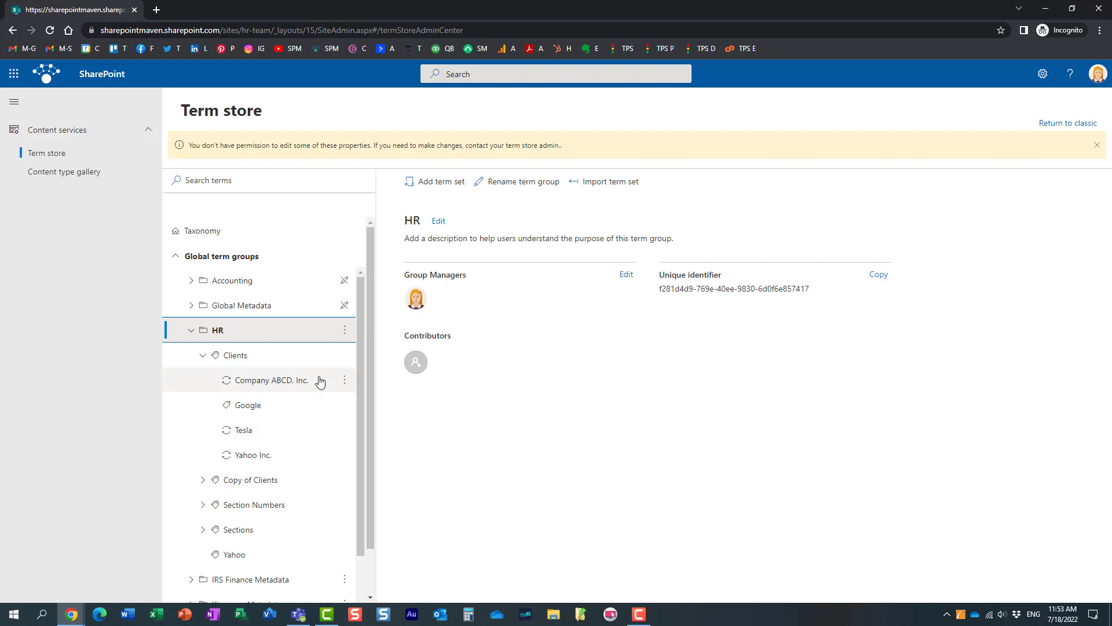
pyautogui.moveTo(341, 355)
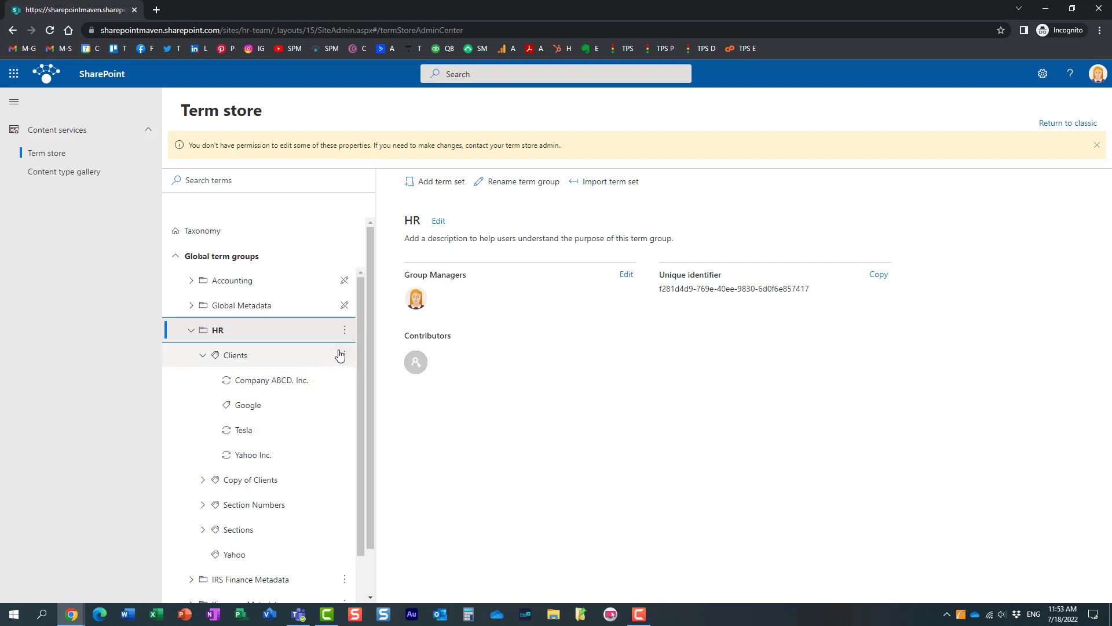
pyautogui.moveTo(243, 260)
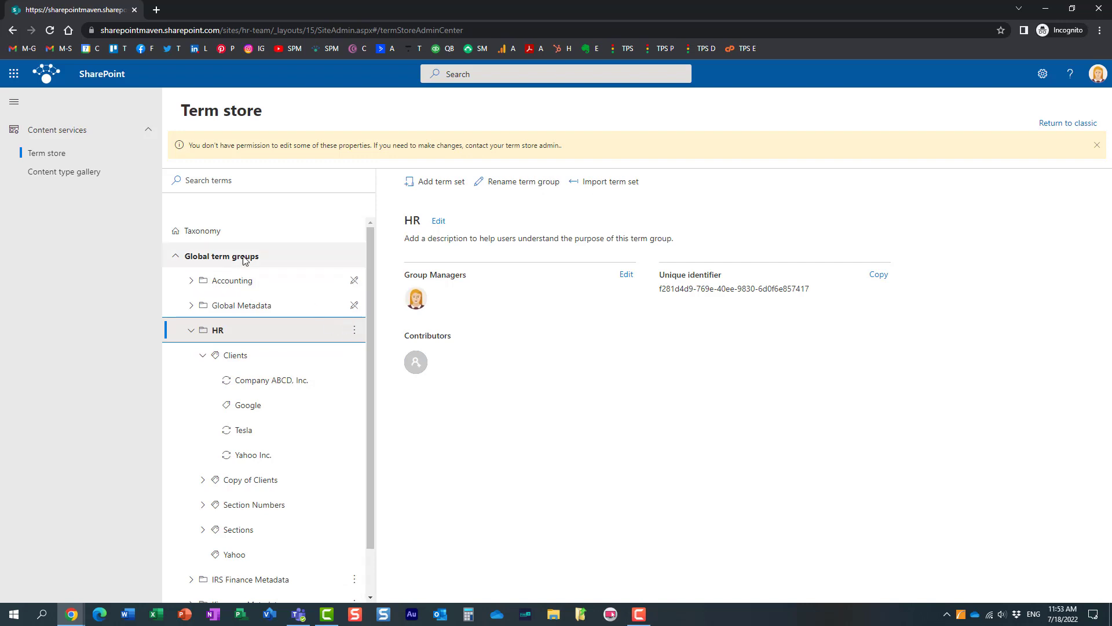
pyautogui.moveTo(268, 357)
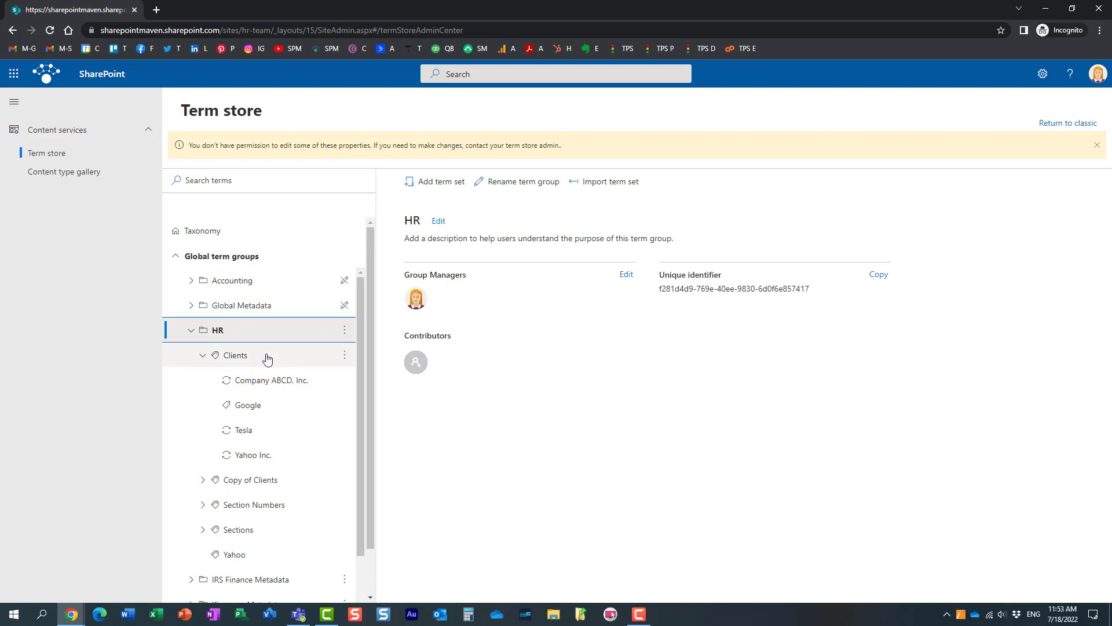
pyautogui.moveTo(251, 359)
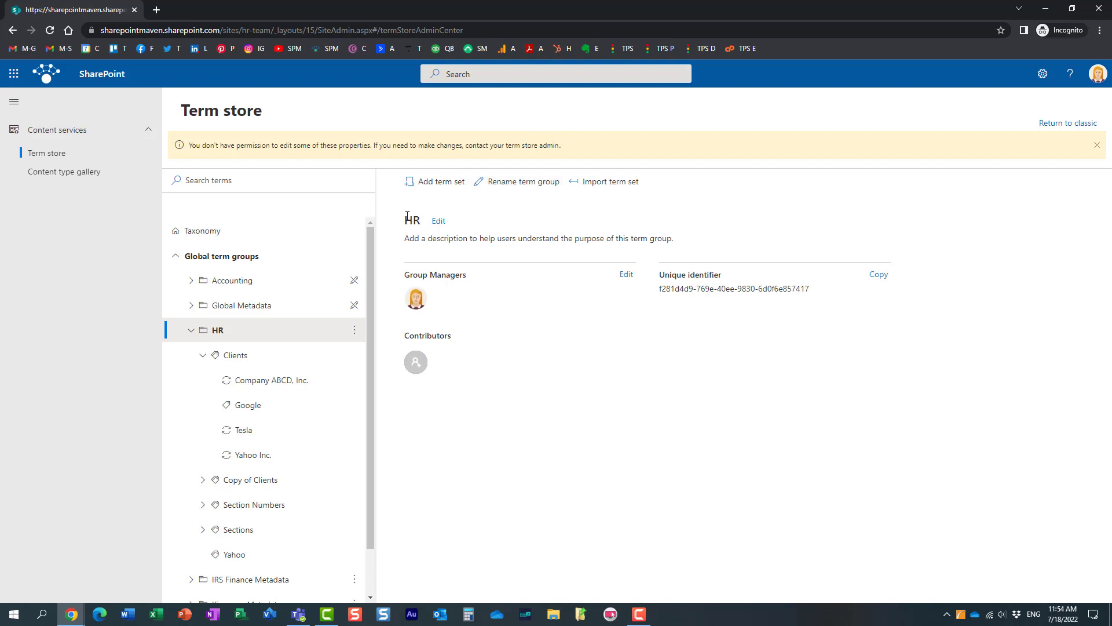
pyautogui.moveTo(501, 217)
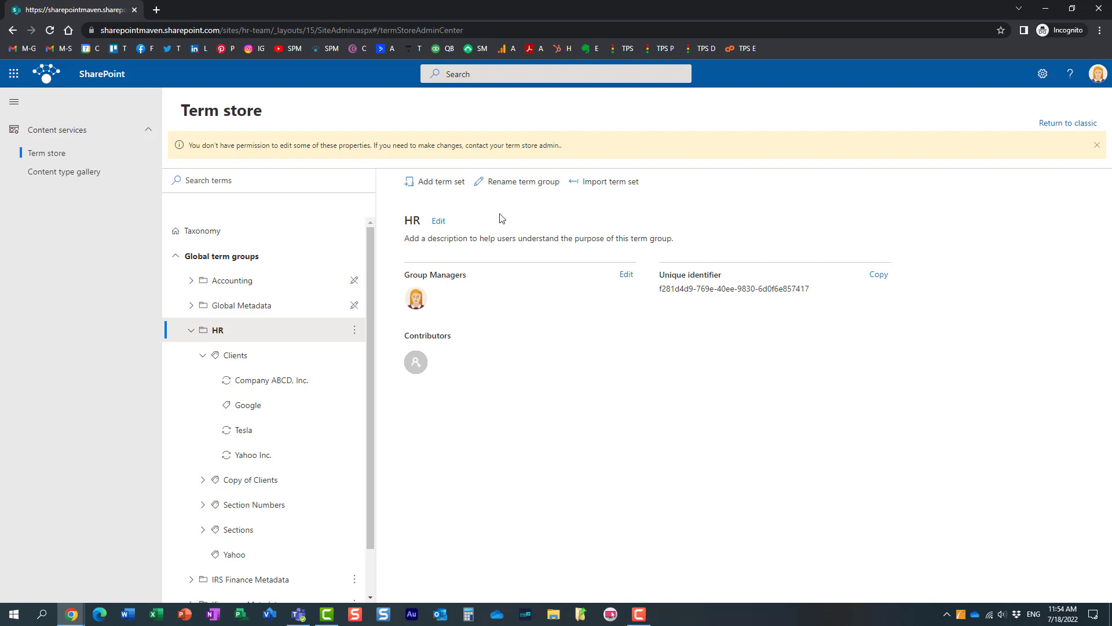